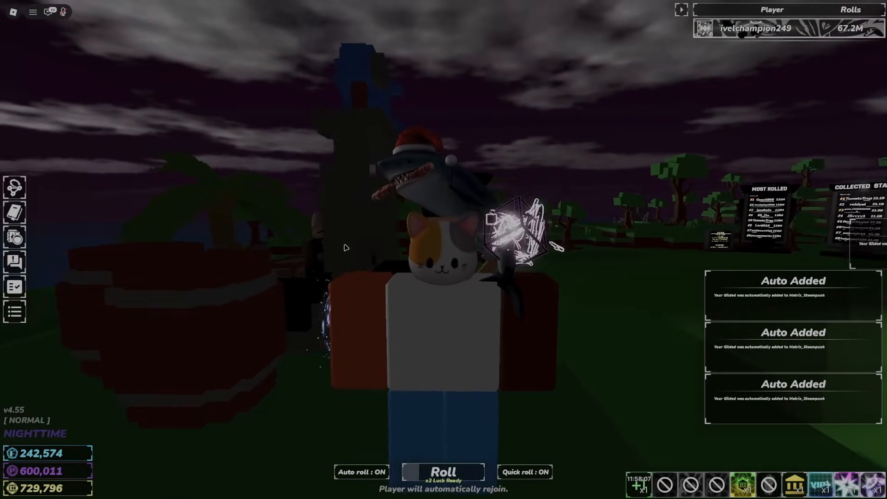
# Download the AutoHotkey v1.1 installer from autohotkey.com and launch the setup exe from Downloads.
pyautogui.click(442, 472)
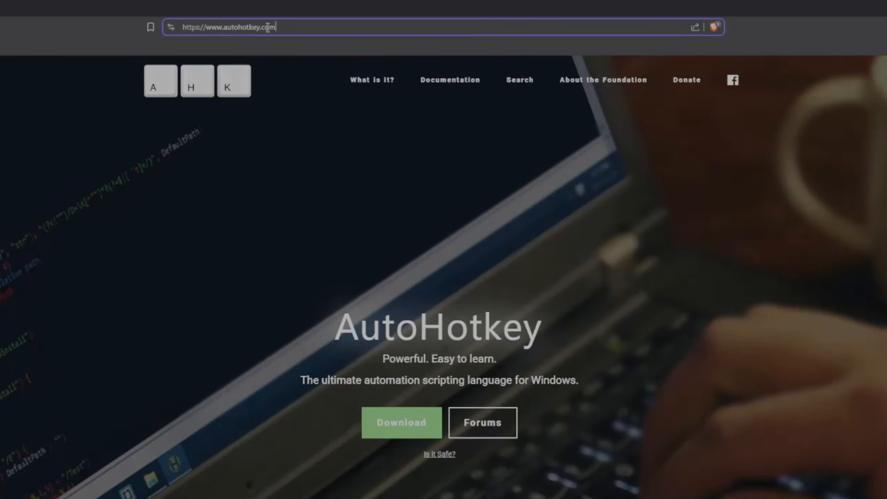
pyautogui.moveTo(283, 41)
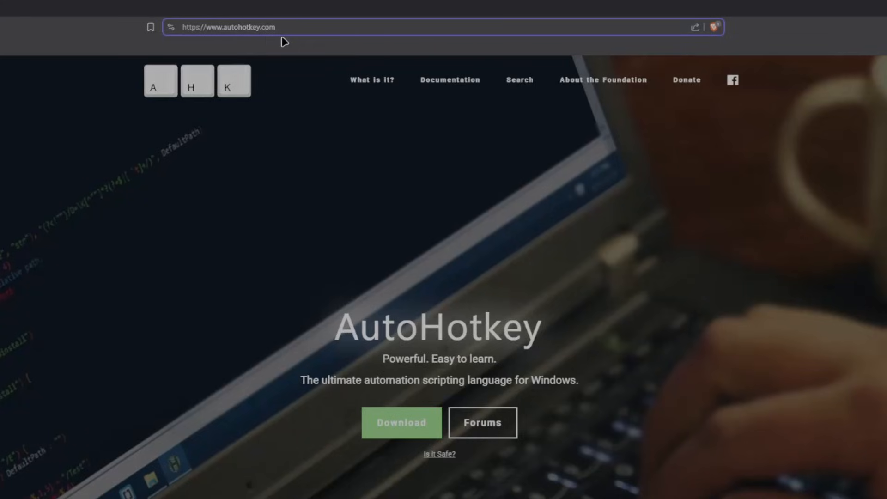
pyautogui.scroll(-3)
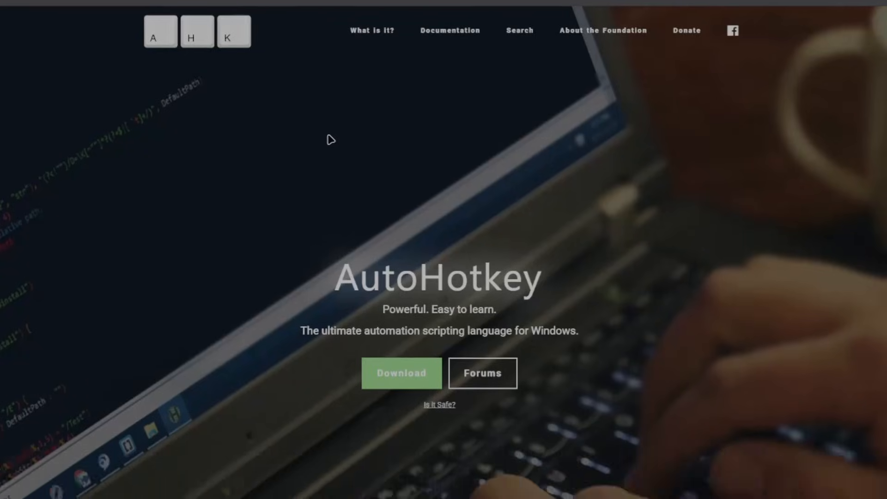
pyautogui.scroll(-3)
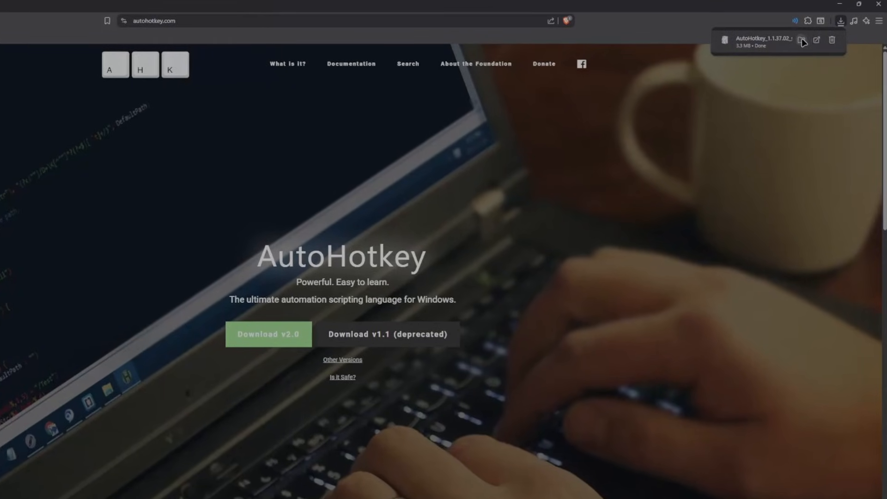
pyautogui.click(801, 40)
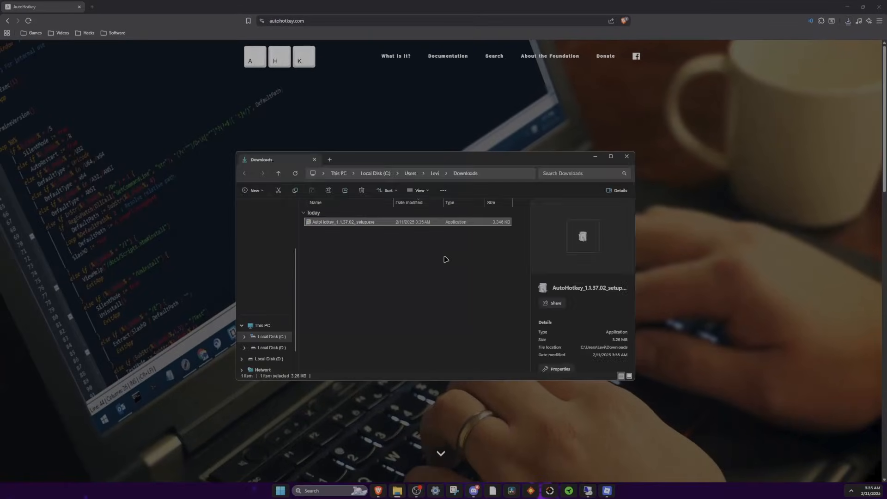
pyautogui.moveTo(339, 222)
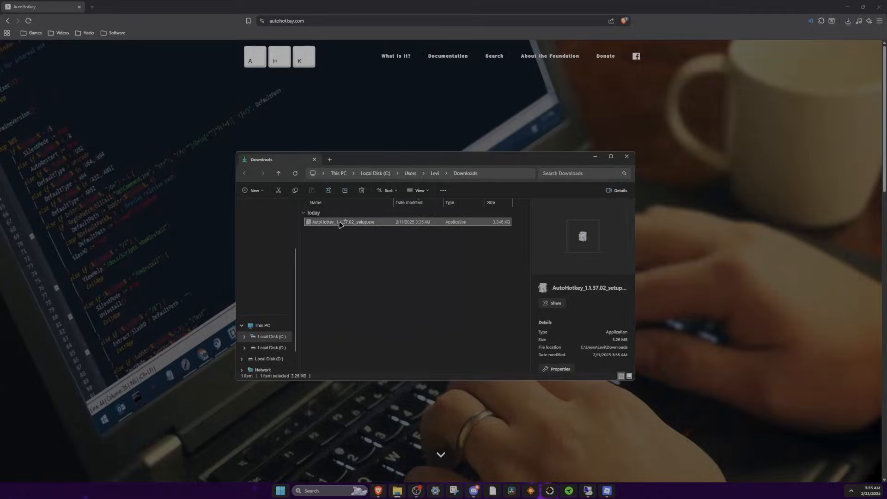
pyautogui.doubleClick(342, 221)
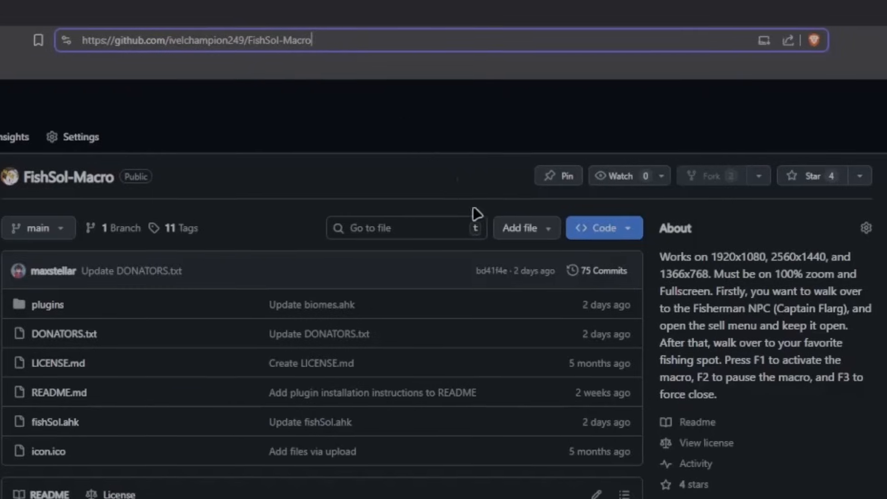
# Download FishSol-1.9.zip from the v1.9 GitHub release into Downloads.
pyautogui.scroll(-3)
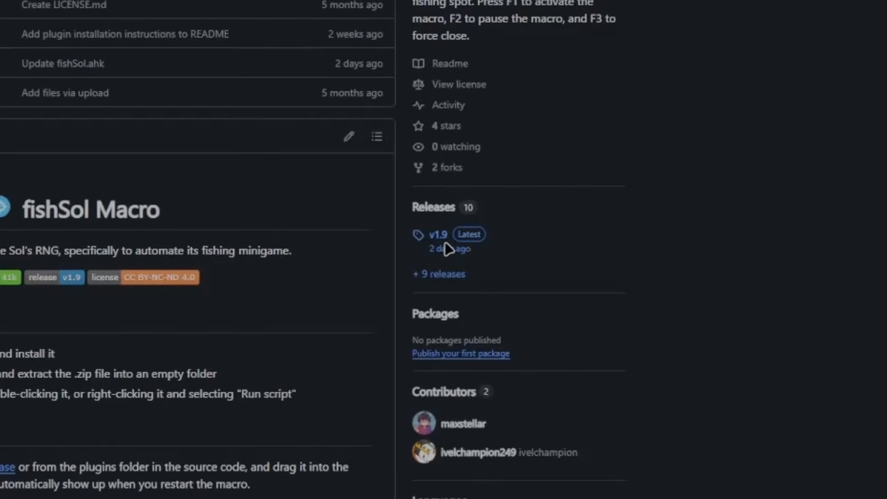
pyautogui.click(437, 233)
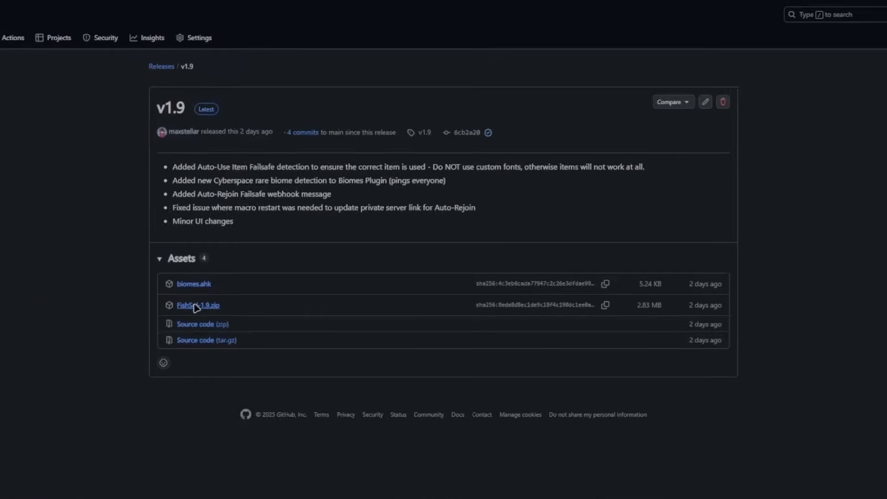
pyautogui.click(198, 305)
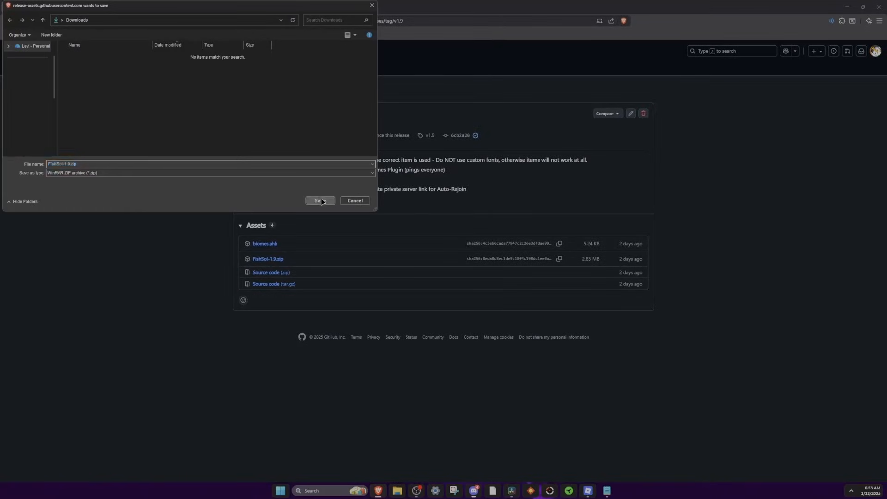
pyautogui.click(320, 200)
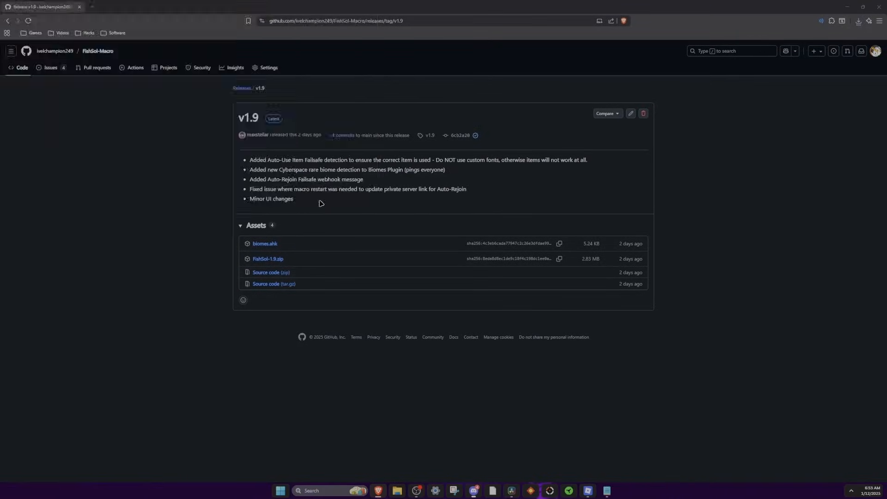
# Locate FishSol-1.9.zip in Downloads and extract it into a FishSol-1.9 folder.
pyautogui.click(857, 21)
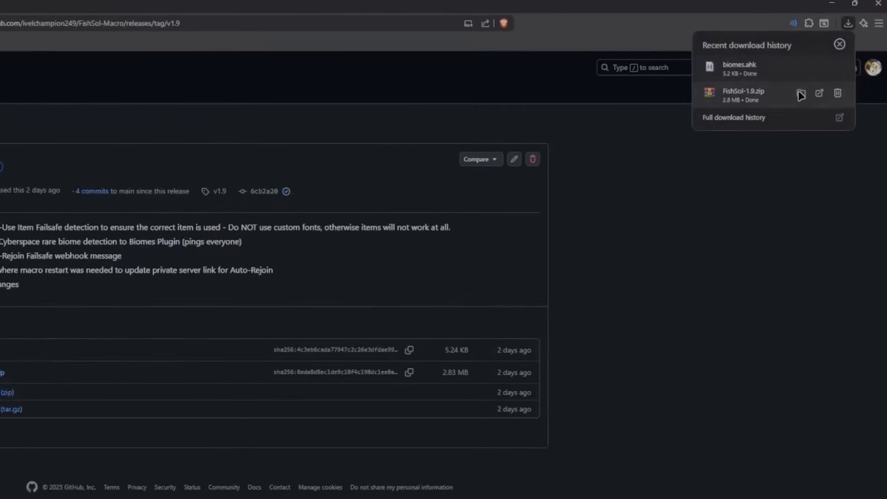
pyautogui.click(800, 95)
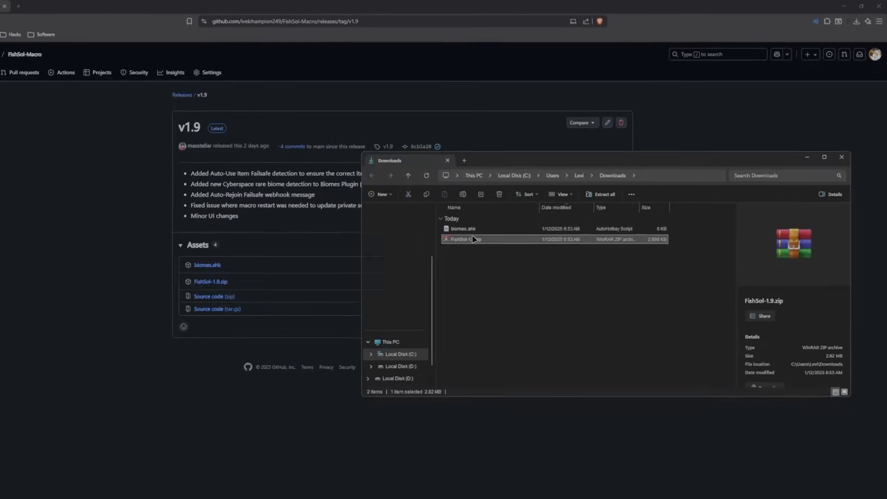
pyautogui.rightClick(464, 238)
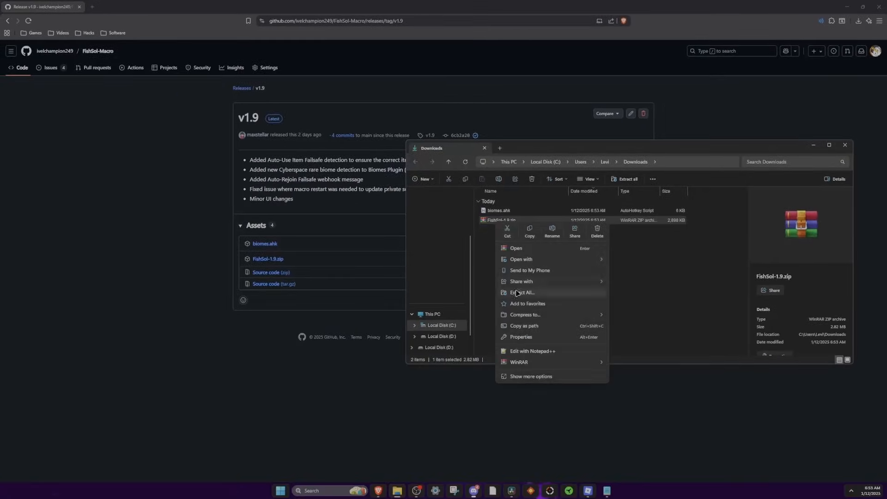
pyautogui.click(521, 293)
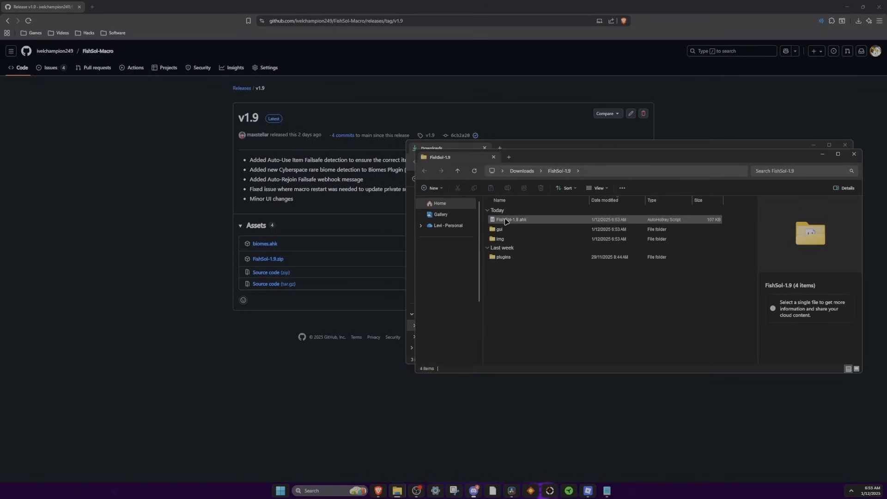
# Run FishSol-1.9.ahk and browse its Webhook and Credits pages, scrolling the donators list.
pyautogui.doubleClick(510, 221)
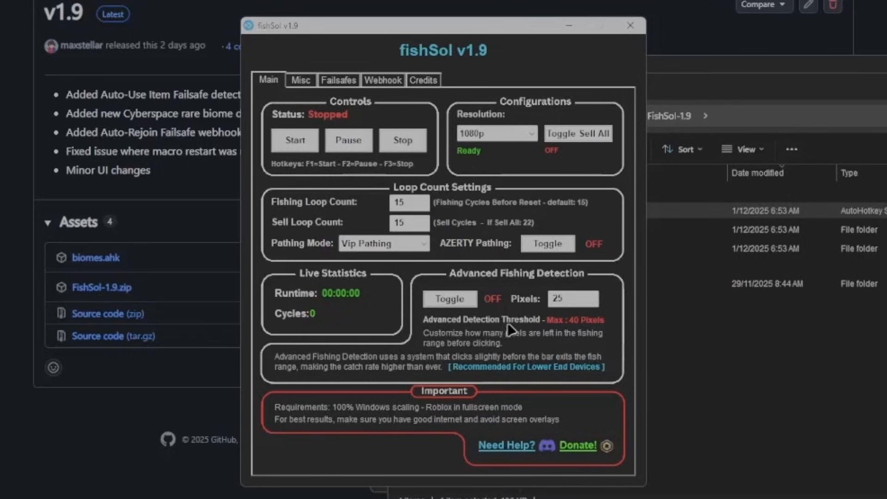
pyautogui.click(382, 79)
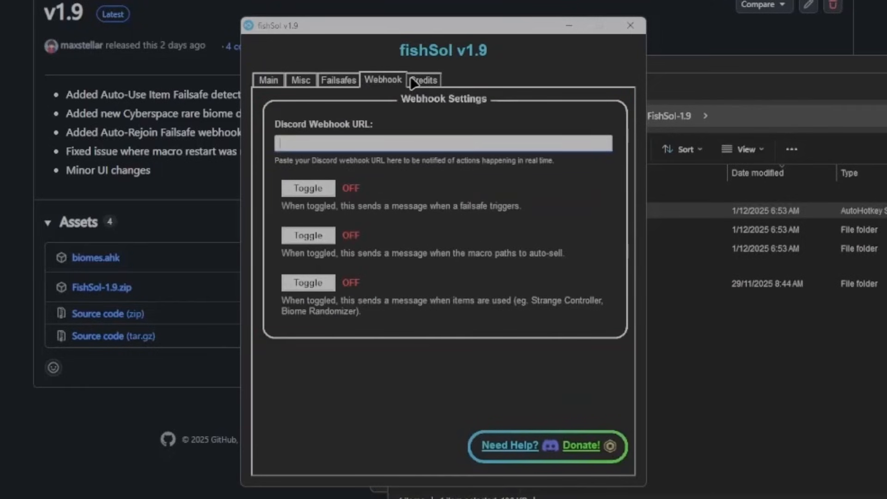
pyautogui.click(424, 79)
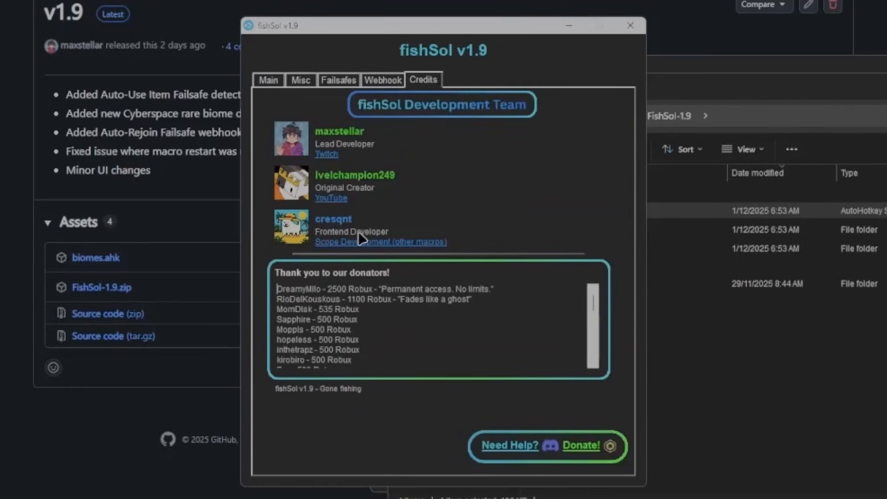
pyautogui.scroll(-3)
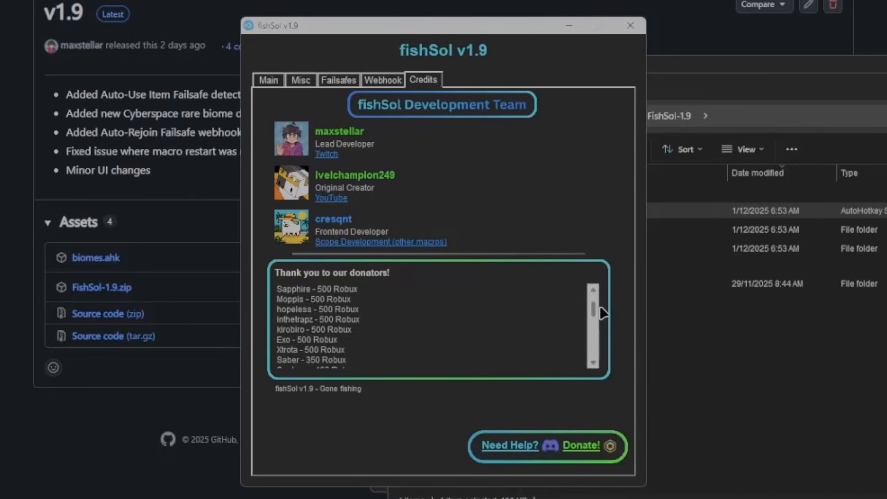
pyautogui.scroll(-3)
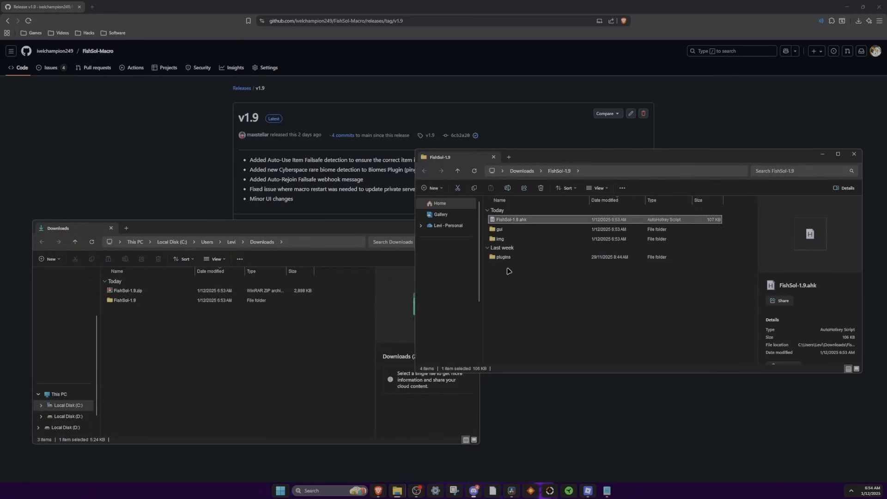
# Relaunch FishSol-1.9.ahk with the biomes plugin and view its Biomes page with every biome checked.
pyautogui.doubleClick(510, 219)
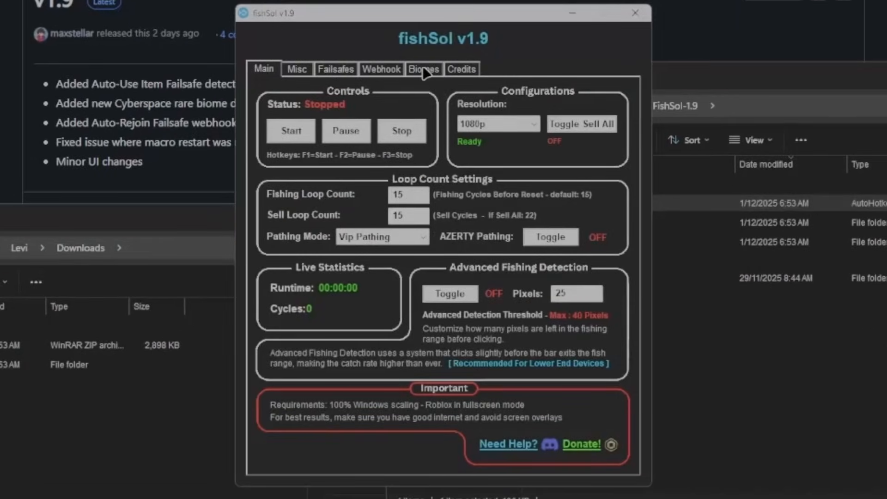
pyautogui.click(423, 69)
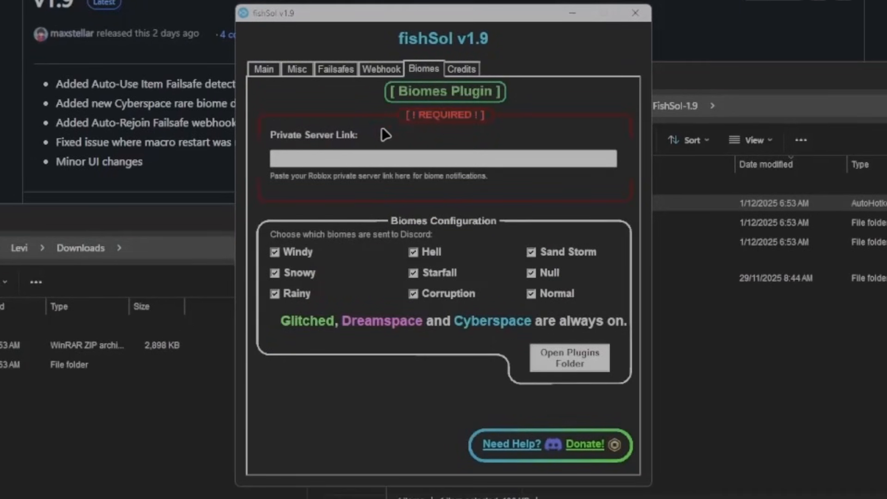
pyautogui.moveTo(305, 147)
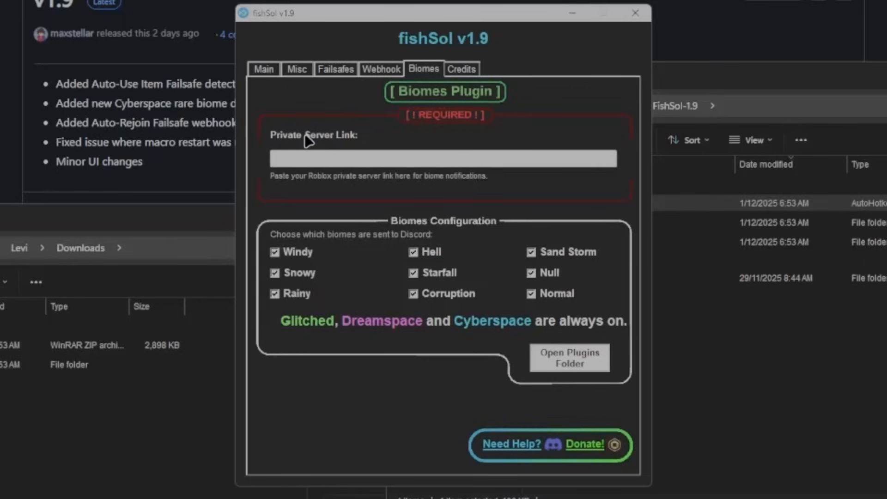
pyautogui.moveTo(333, 324)
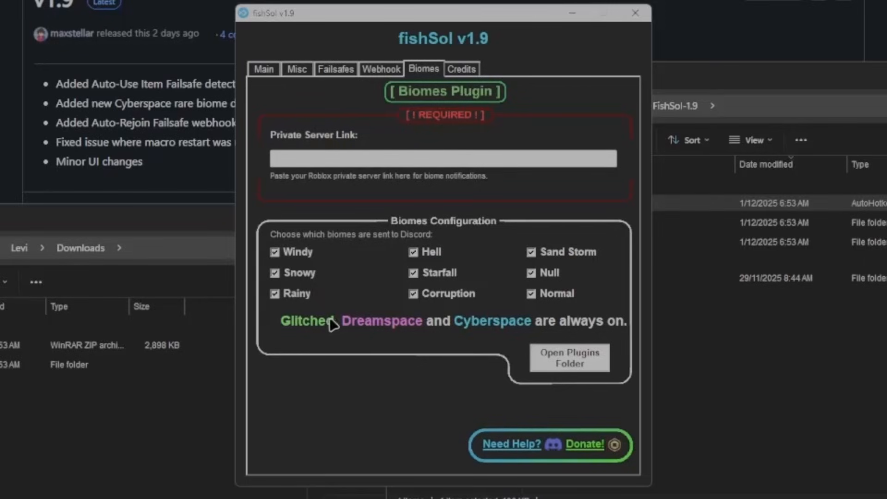
pyautogui.click(263, 68)
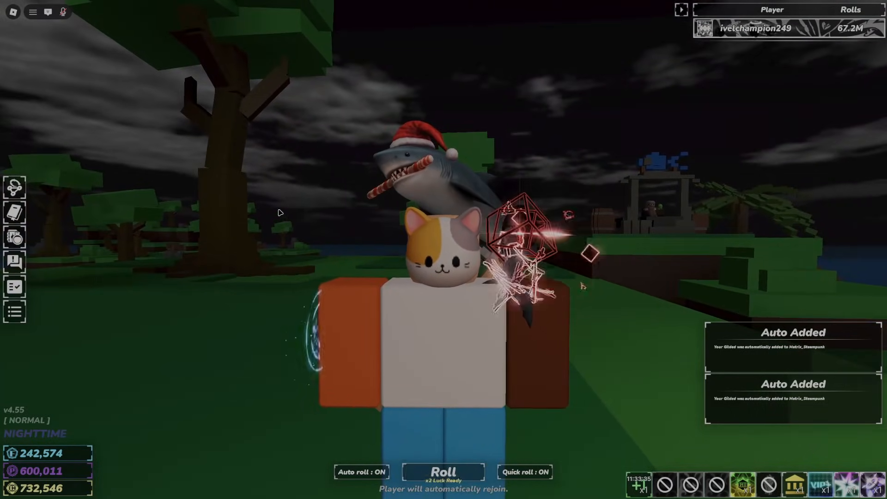
pyautogui.click(443, 472)
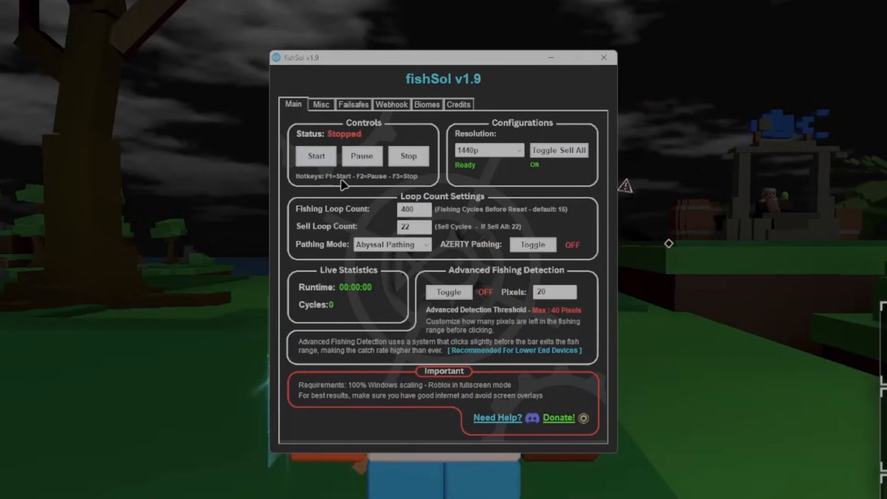
pyautogui.moveTo(402, 186)
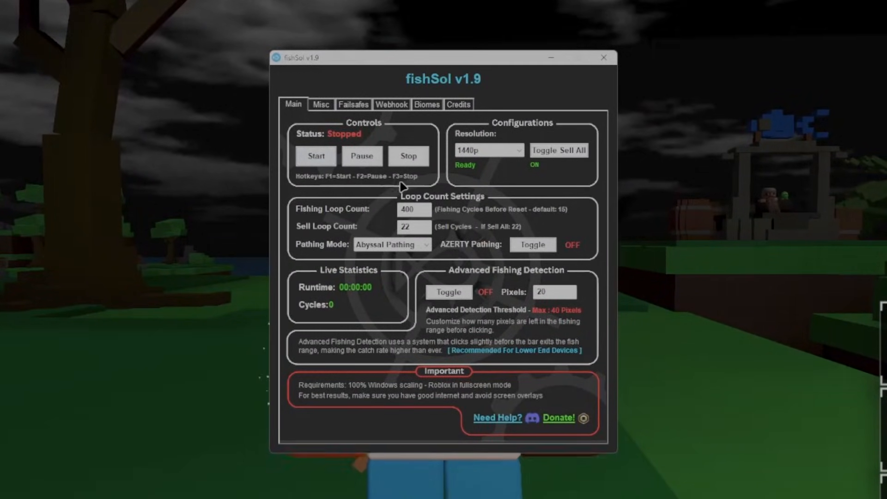
# Review the Main settings: 1440p resolution, Fishing Loop Count 400 and Sell Loop Count 22.
pyautogui.click(487, 149)
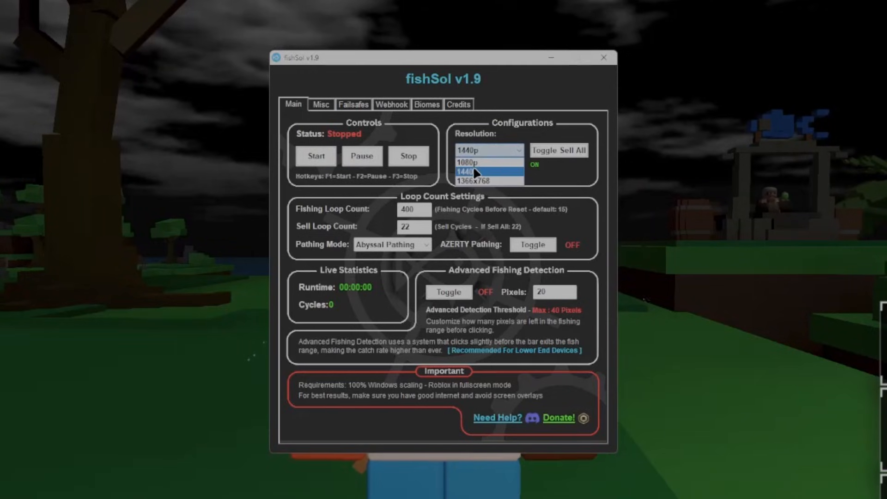
pyautogui.moveTo(488, 181)
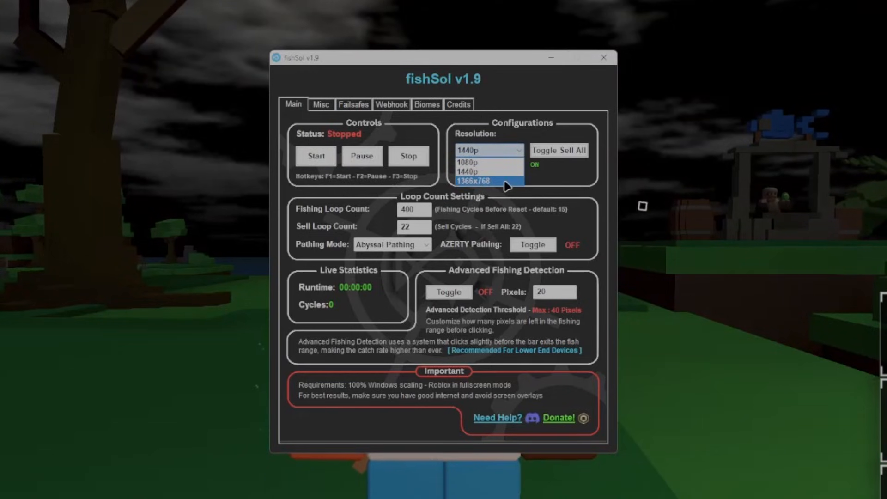
pyautogui.moveTo(495, 172)
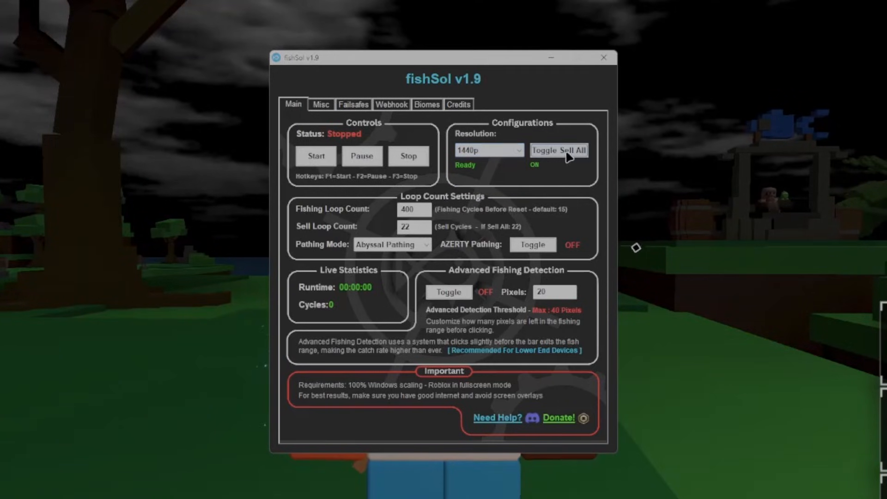
pyautogui.moveTo(552, 157)
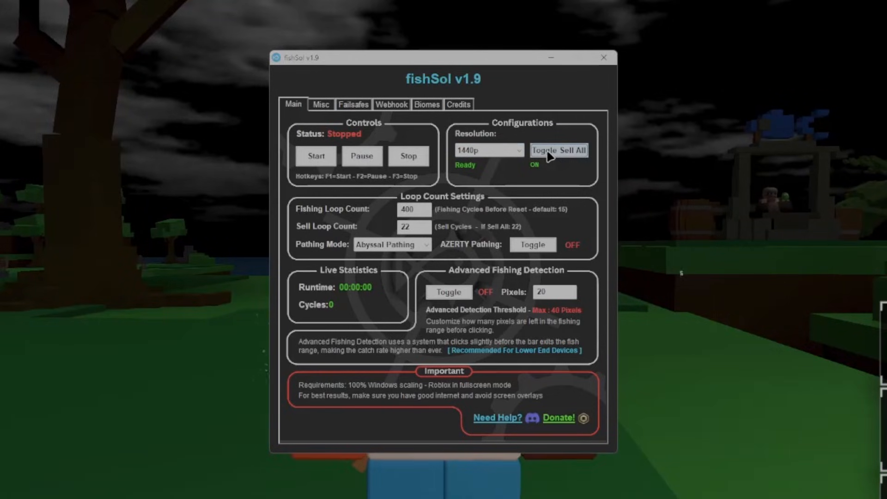
pyautogui.moveTo(321, 210)
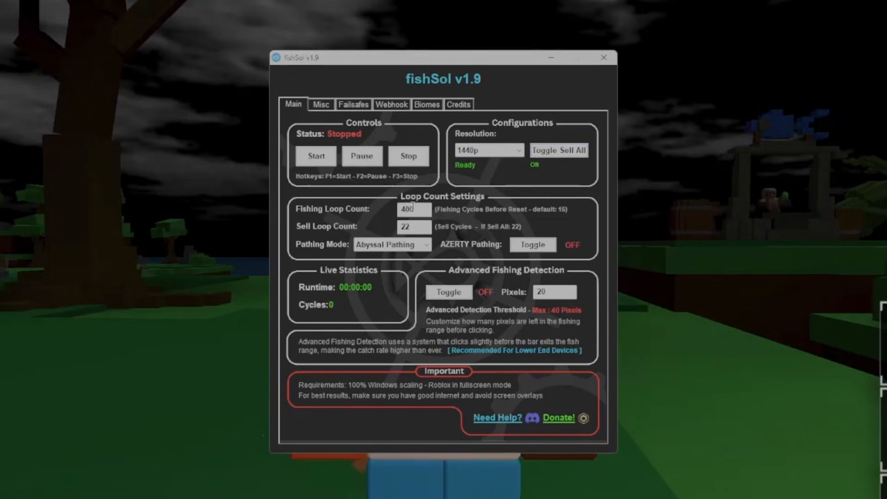
pyautogui.click(414, 209)
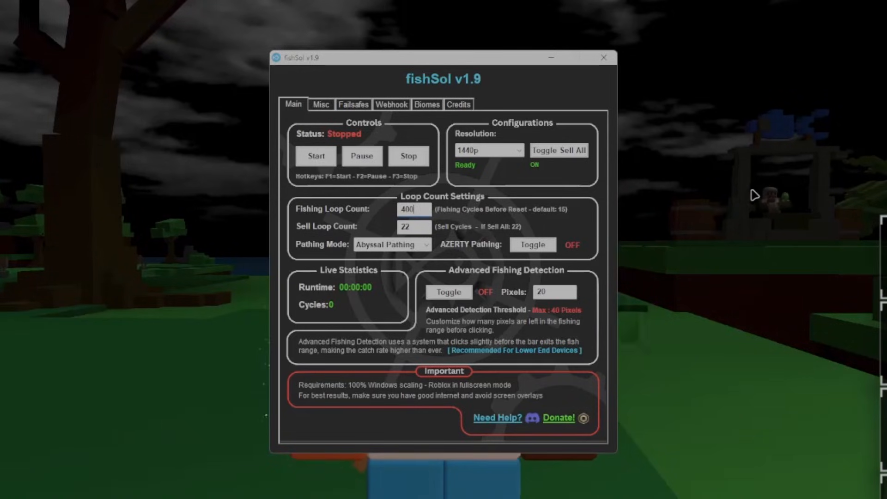
pyautogui.moveTo(314, 237)
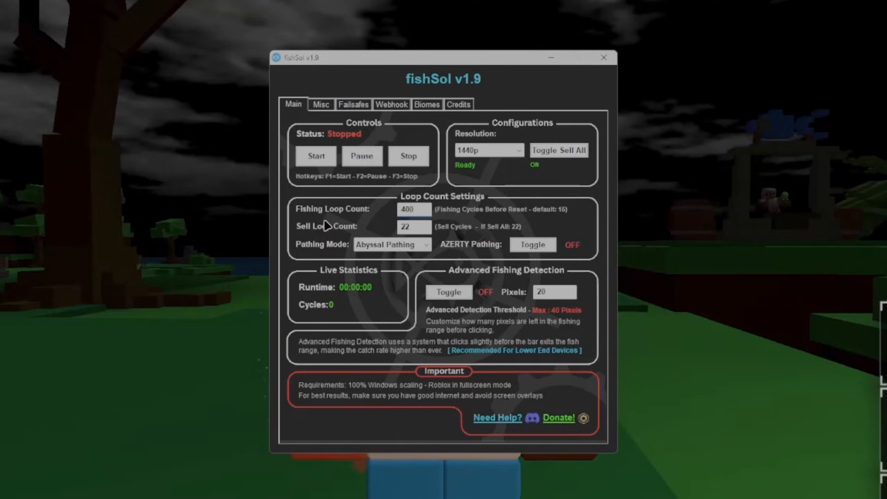
pyautogui.moveTo(327, 232)
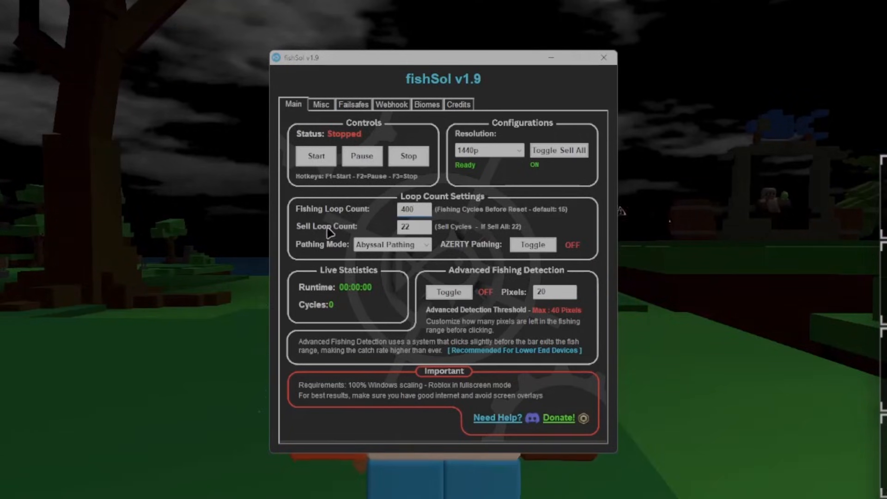
# Change the Pathing Mode from Abyssal Pathing to Vip Pathing and review the other options.
pyautogui.click(392, 244)
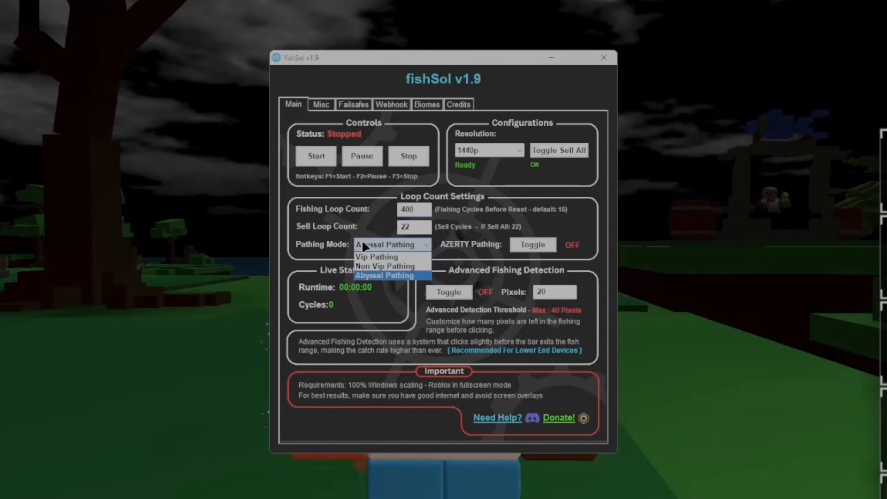
pyautogui.moveTo(376, 256)
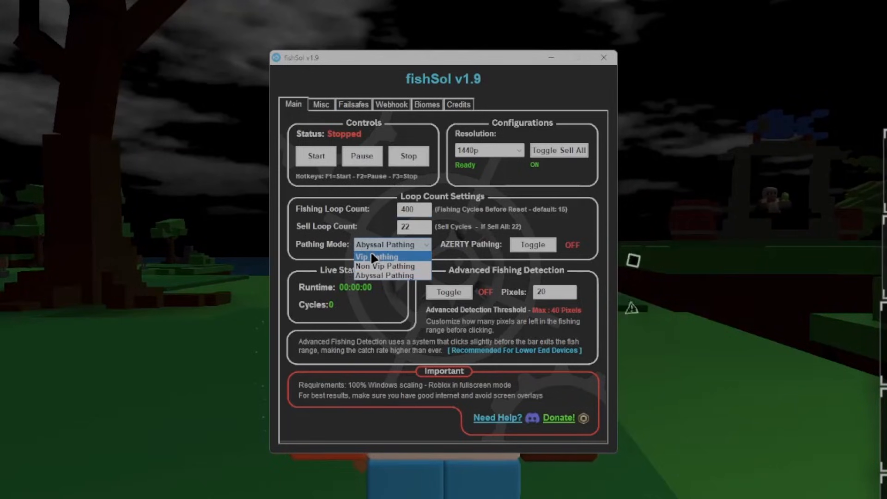
pyautogui.click(361, 255)
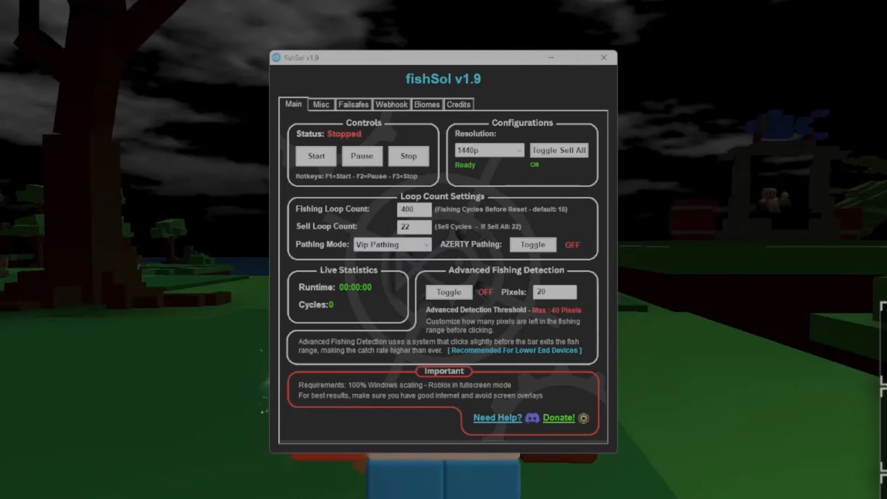
pyautogui.click(392, 244)
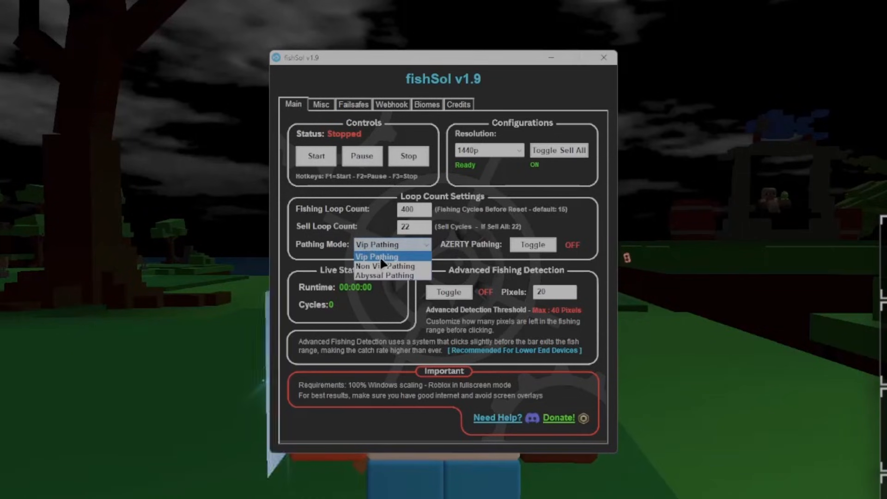
pyautogui.moveTo(386, 266)
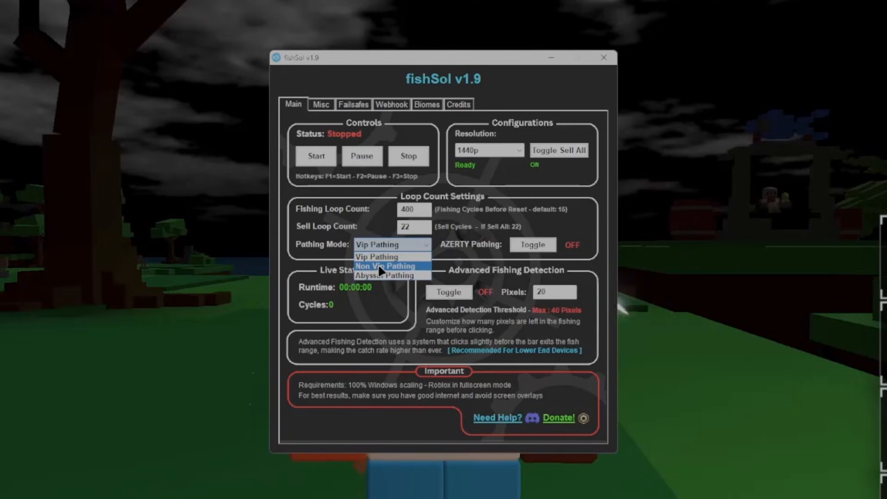
pyautogui.moveTo(385, 275)
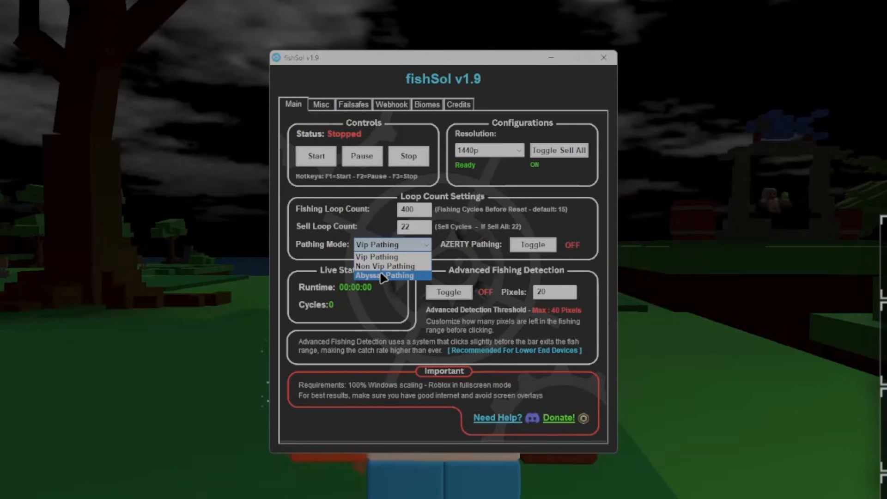
pyautogui.moveTo(373, 280)
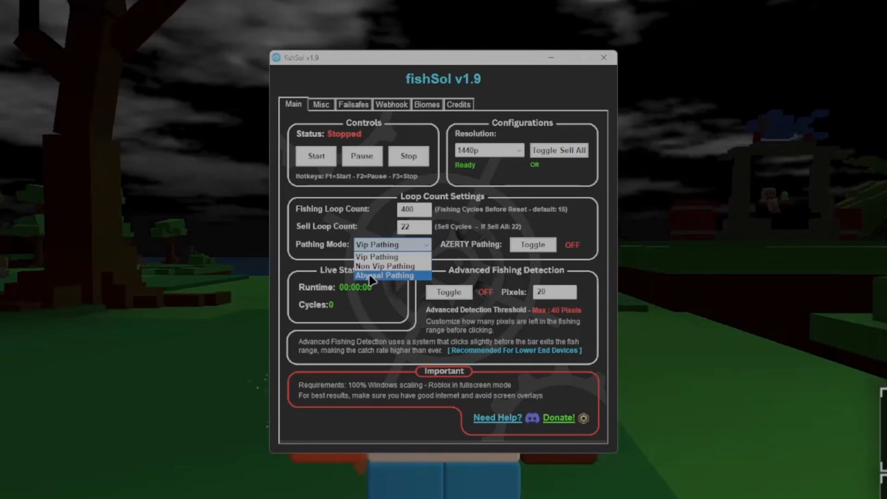
pyautogui.moveTo(381, 285)
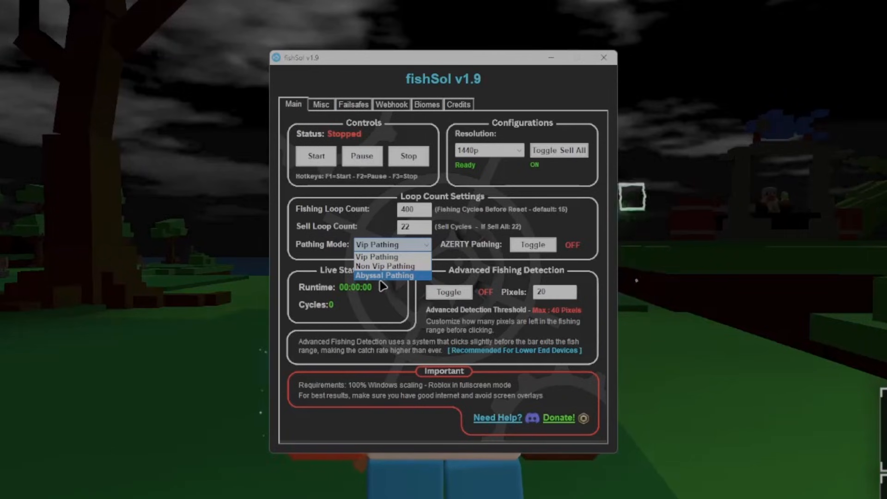
pyautogui.click(377, 256)
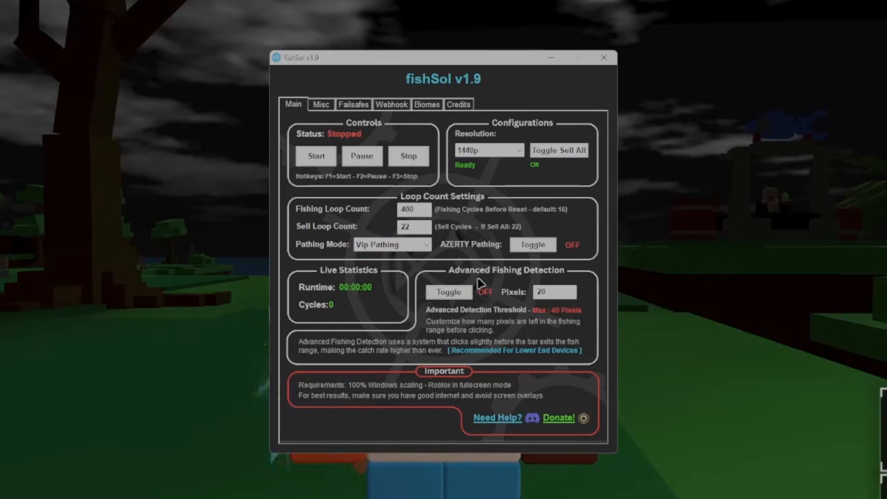
pyautogui.moveTo(480, 282)
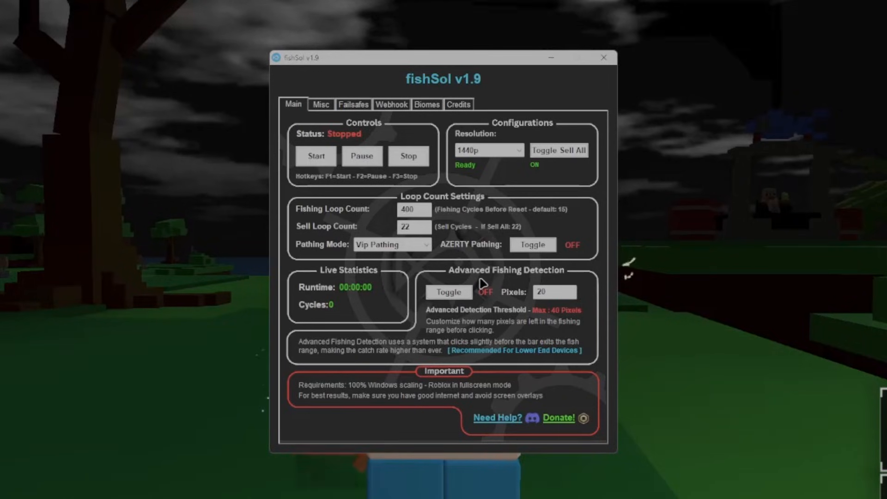
pyautogui.moveTo(474, 277)
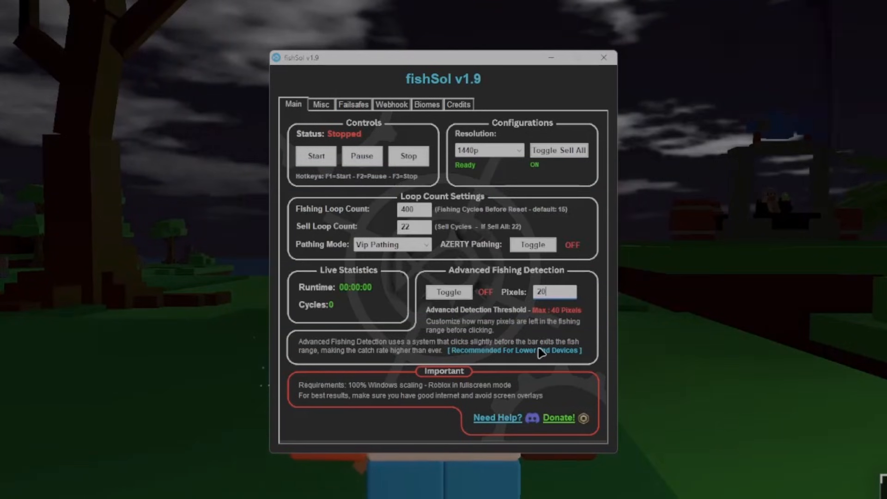
pyautogui.moveTo(342, 358)
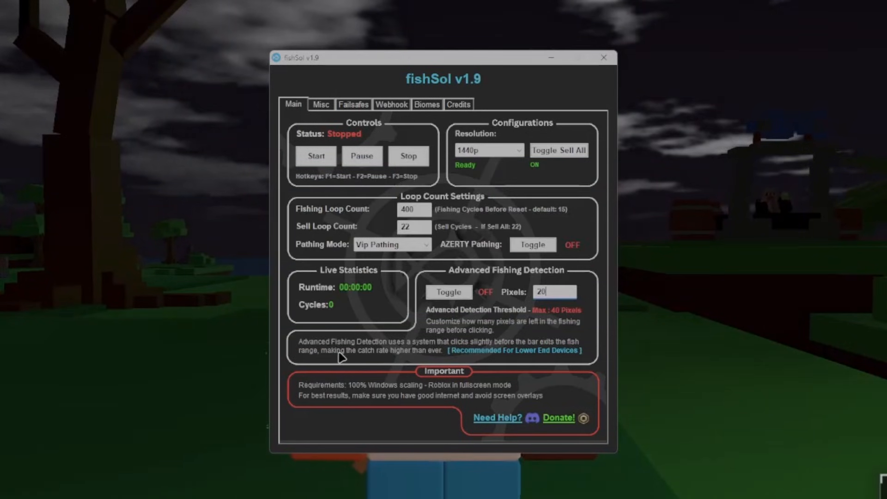
pyautogui.moveTo(455, 362)
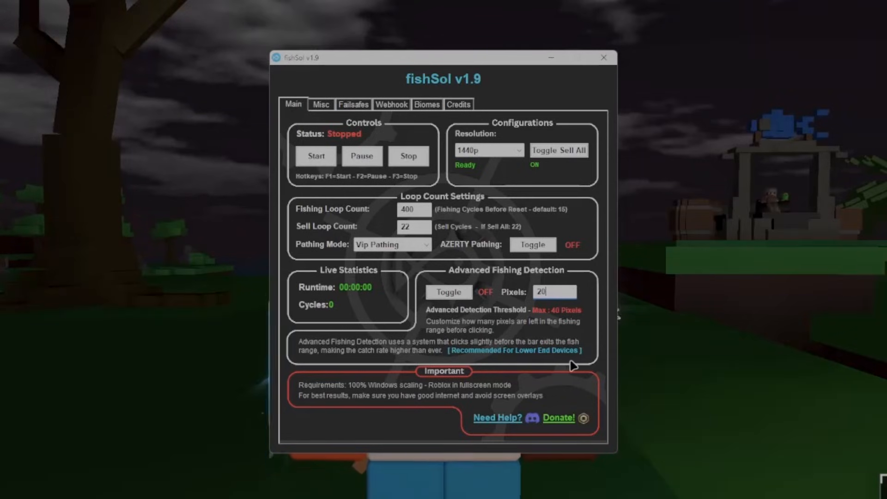
pyautogui.moveTo(515, 354)
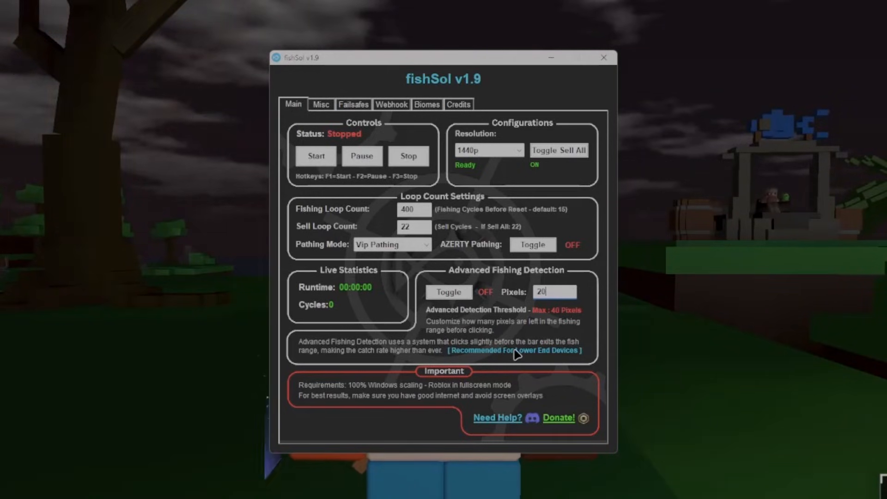
pyautogui.moveTo(516, 355)
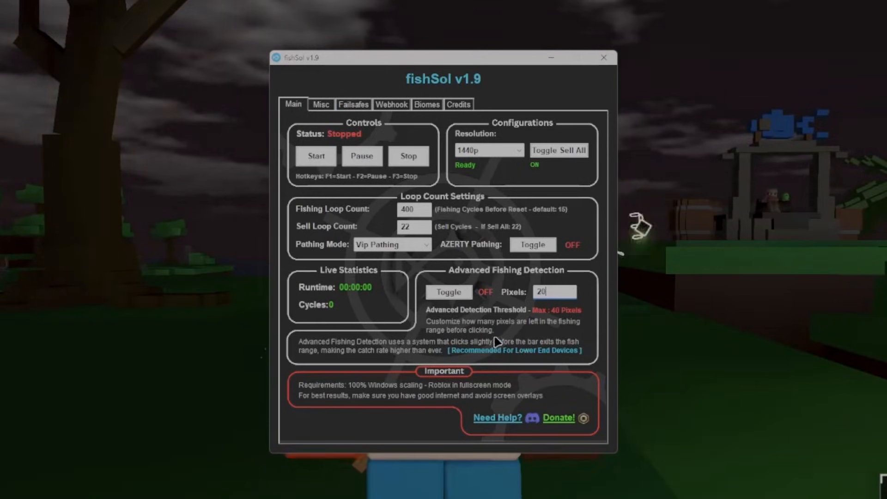
# Show the Misc settings: Auto Unequip, Auto Close Chat, Strange Controller off, Biome Randomizer on.
pyautogui.click(320, 104)
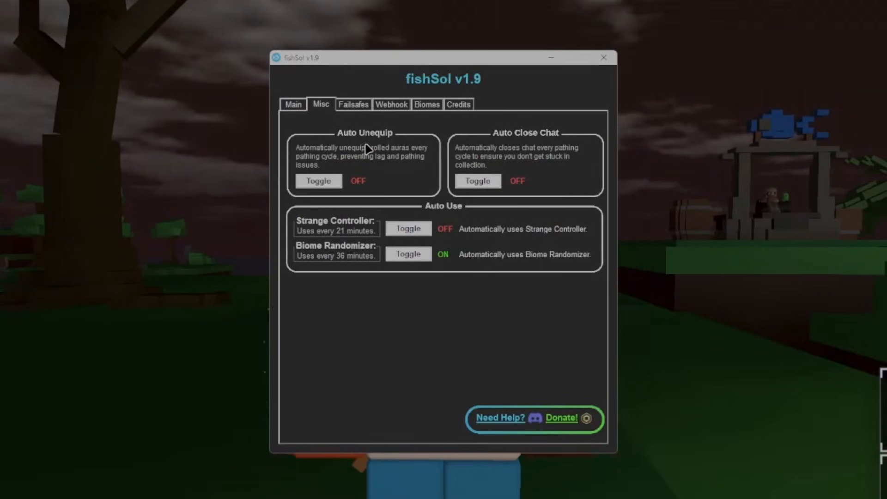
pyautogui.moveTo(526, 144)
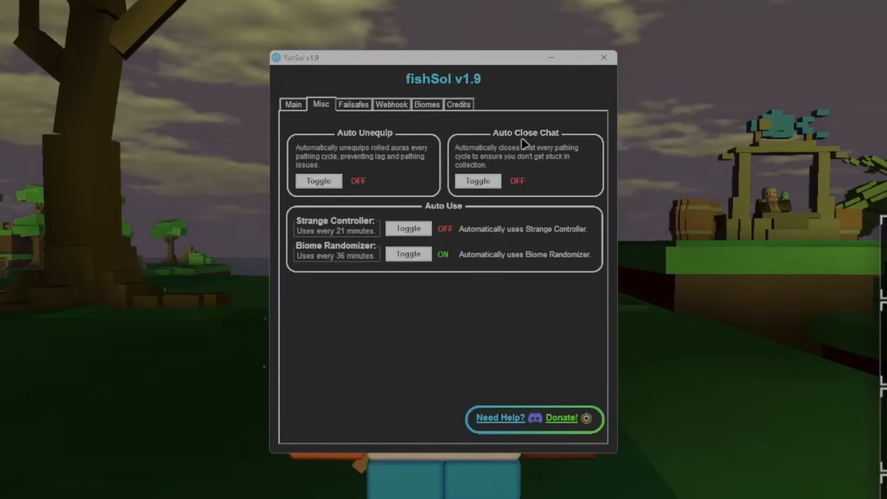
pyautogui.moveTo(330, 232)
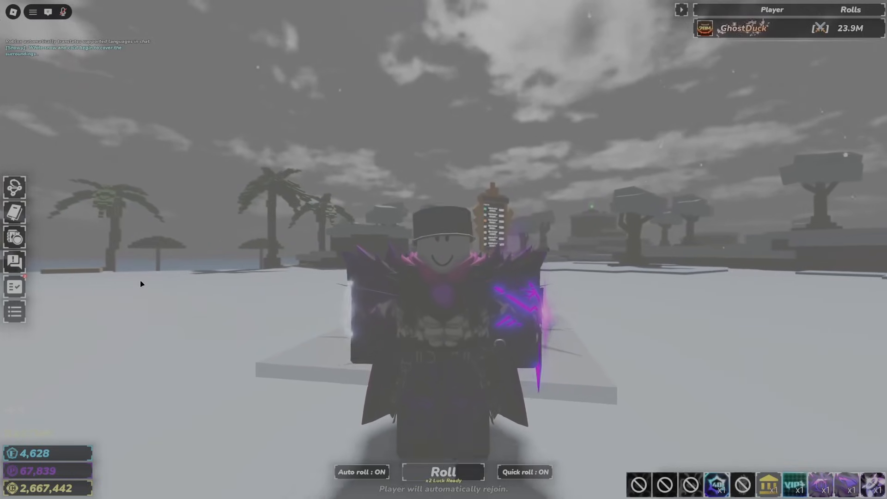
pyautogui.click(743, 28)
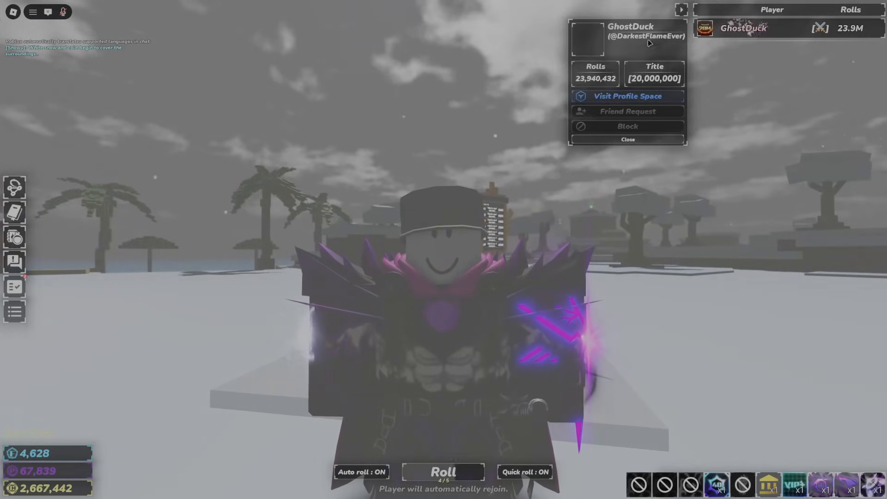
pyautogui.click(626, 139)
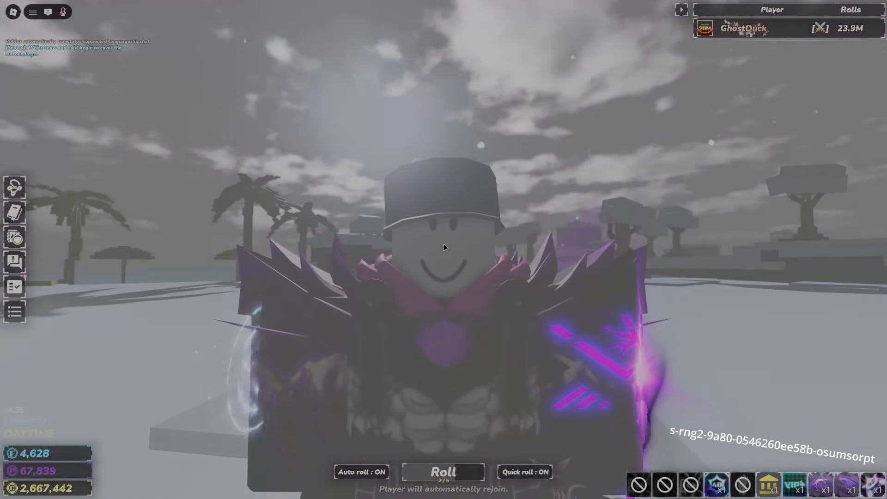
pyautogui.click(443, 471)
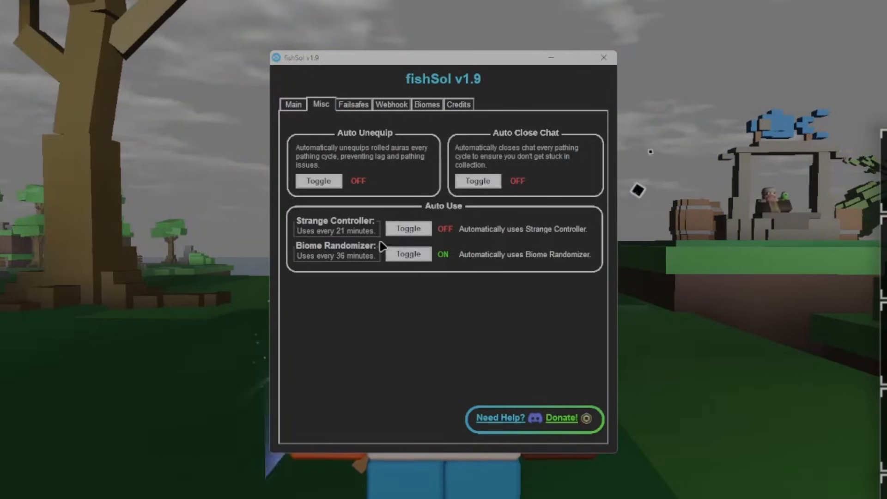
pyautogui.moveTo(365, 244)
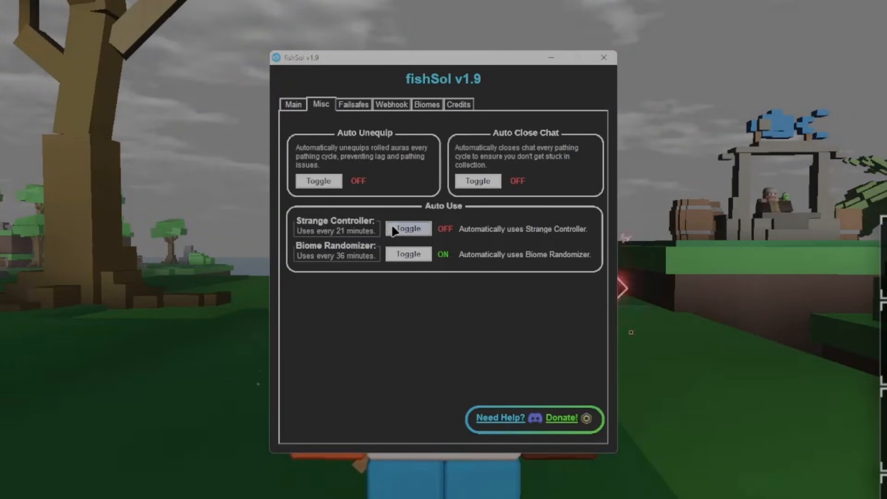
# Turn Strange Controller auto-use ON alongside the Biome Randomizer.
pyautogui.click(408, 228)
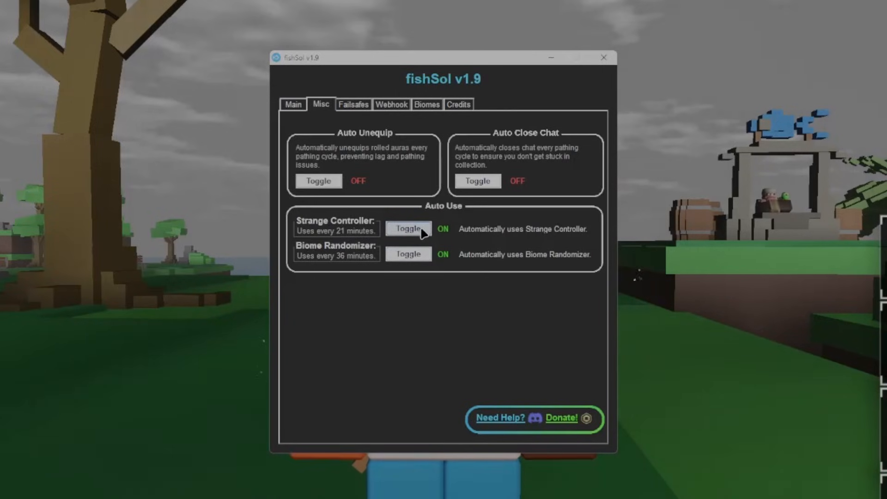
# Show the Failsafes settings: private server link, auto-rejoin 320 s, fishing 31, pathing 61.
pyautogui.click(353, 104)
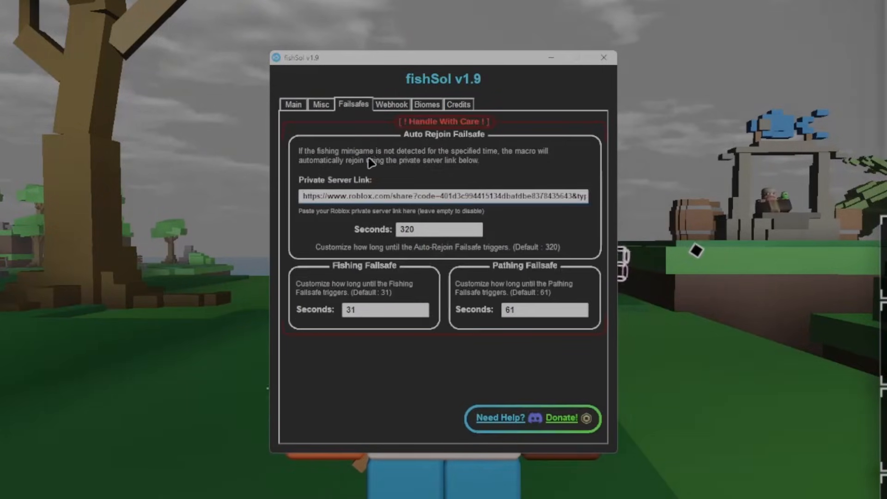
pyautogui.moveTo(424, 148)
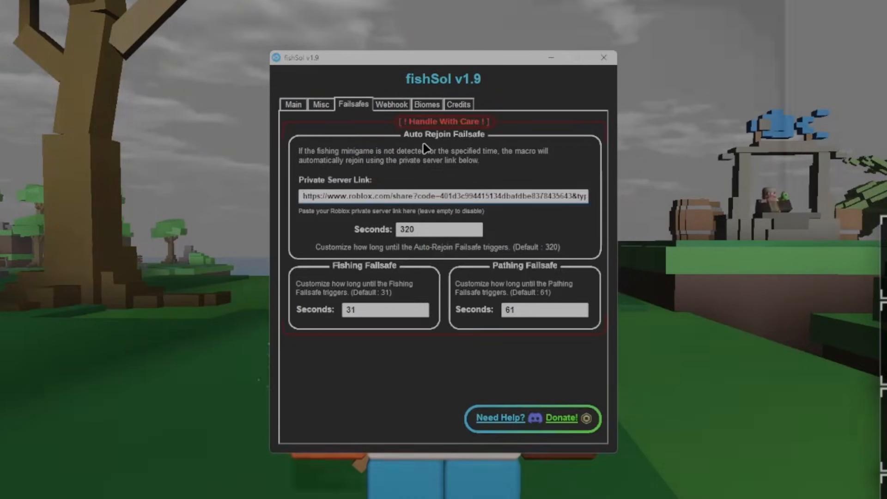
pyautogui.moveTo(464, 148)
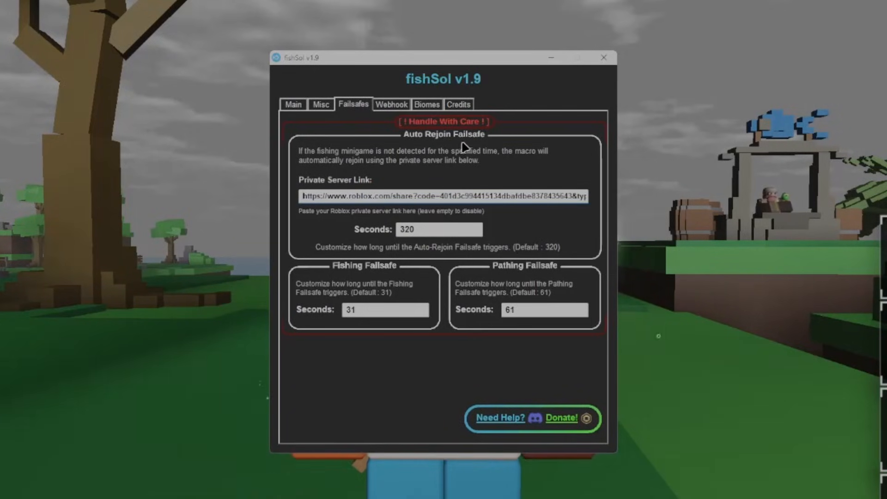
pyautogui.moveTo(412, 242)
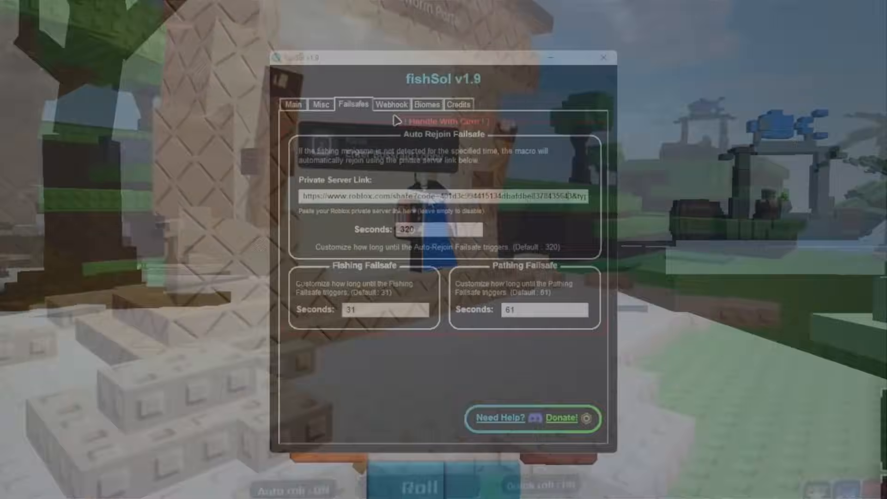
# Show the Webhook settings with empty Discord URL and all three notifications on, revisiting Failsafes and Main.
pyautogui.click(392, 104)
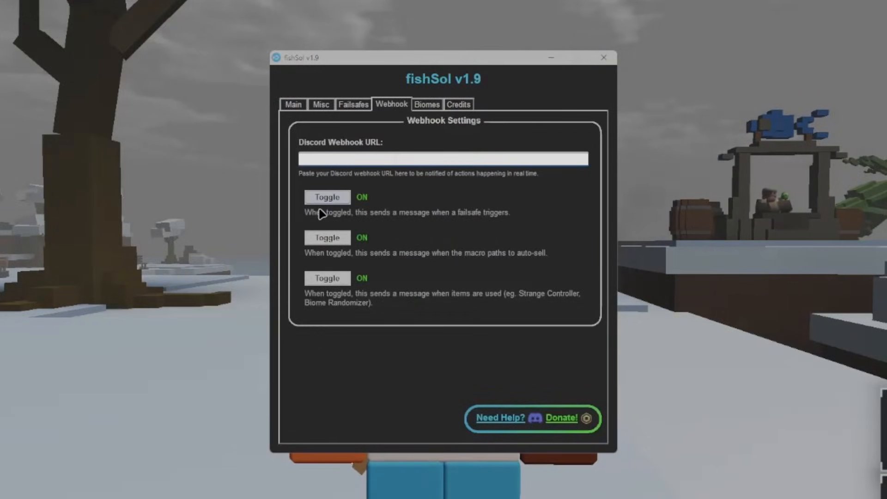
pyautogui.moveTo(370, 218)
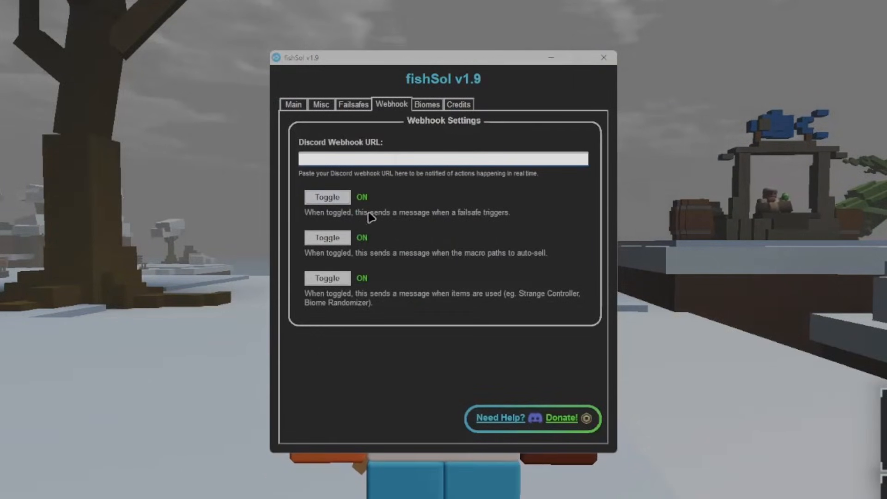
pyautogui.moveTo(483, 223)
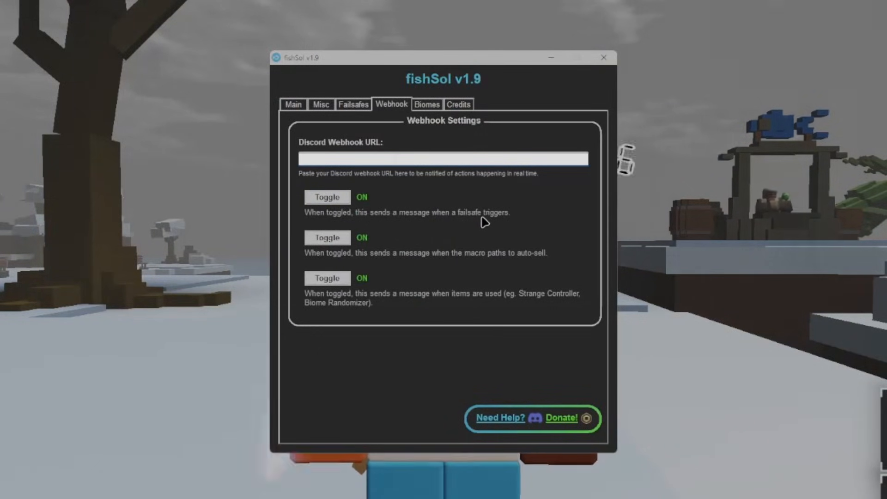
pyautogui.click(353, 104)
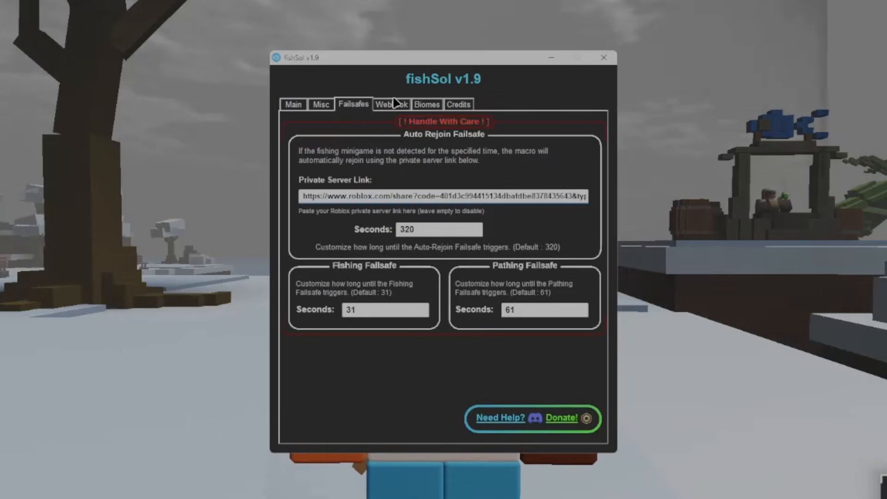
pyautogui.click(391, 104)
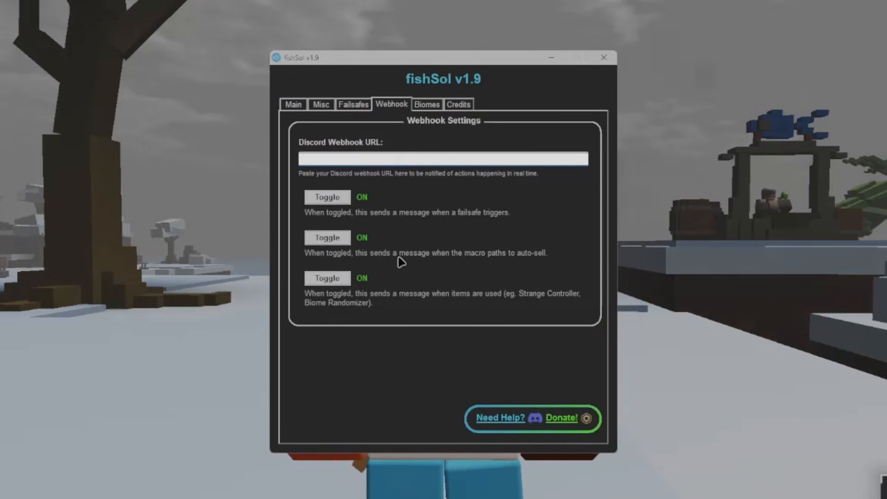
pyautogui.moveTo(509, 237)
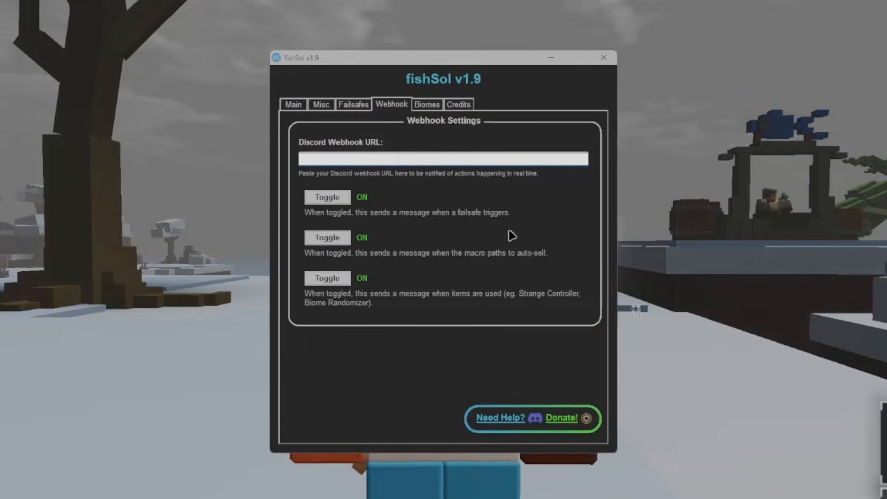
pyautogui.moveTo(682, 197)
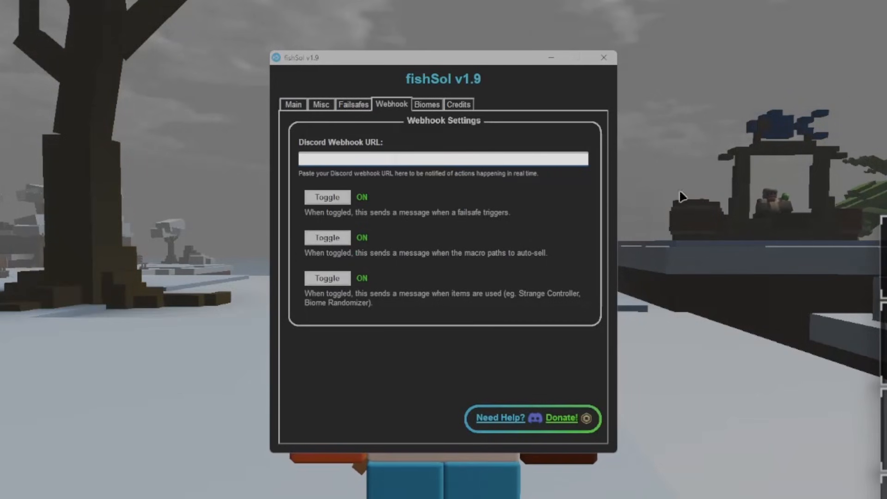
pyautogui.click(293, 105)
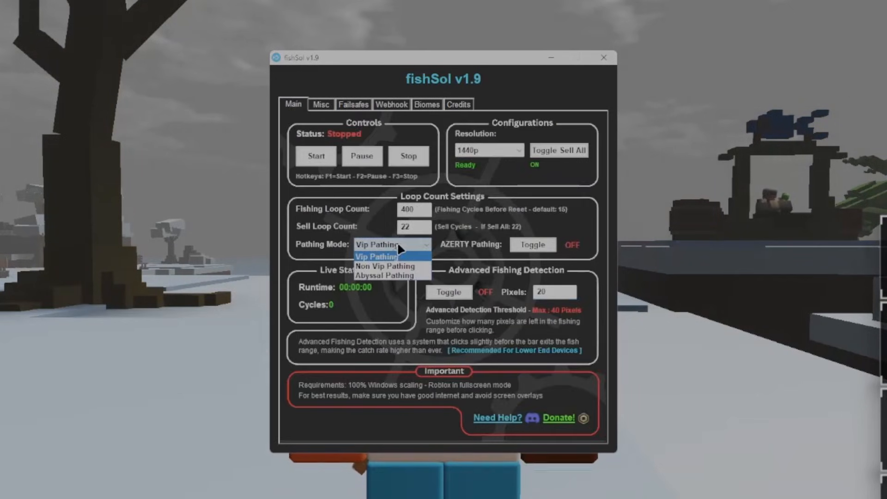
pyautogui.moveTo(384, 275)
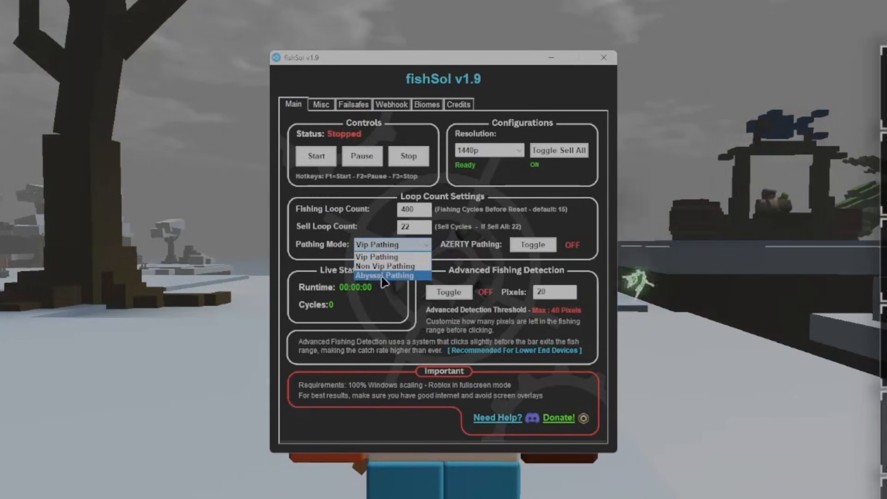
pyautogui.moveTo(384, 256)
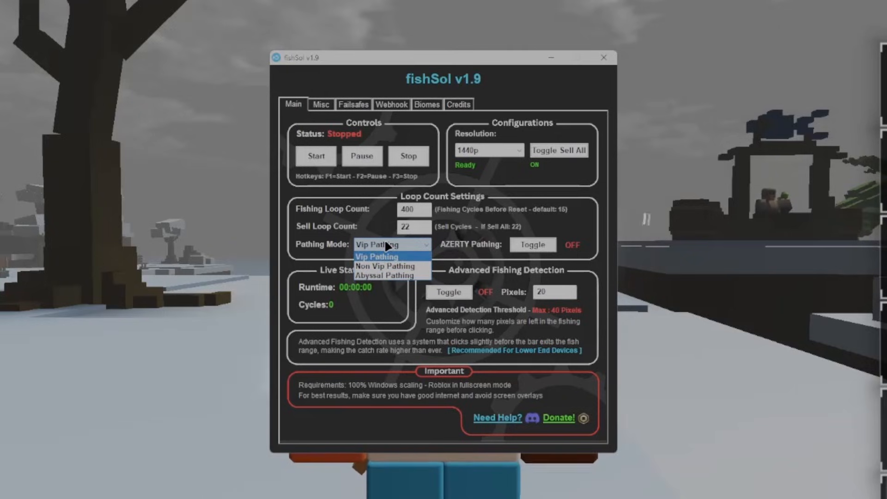
pyautogui.click(391, 104)
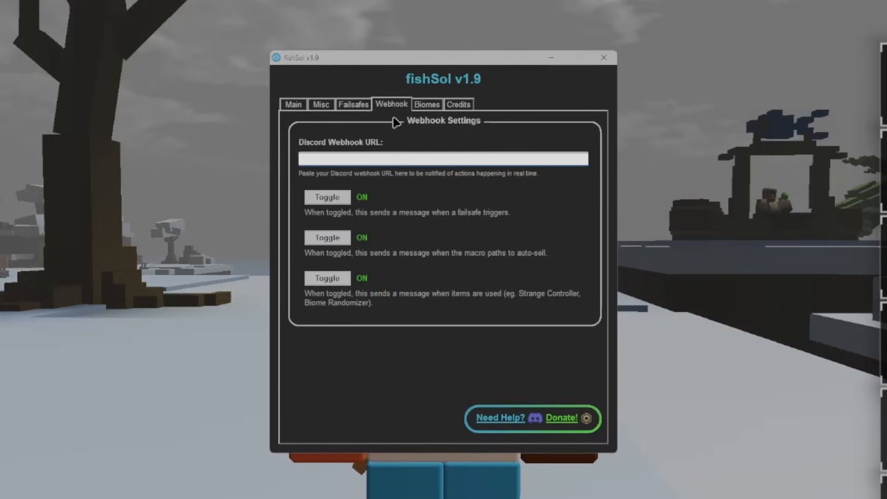
pyautogui.moveTo(362, 258)
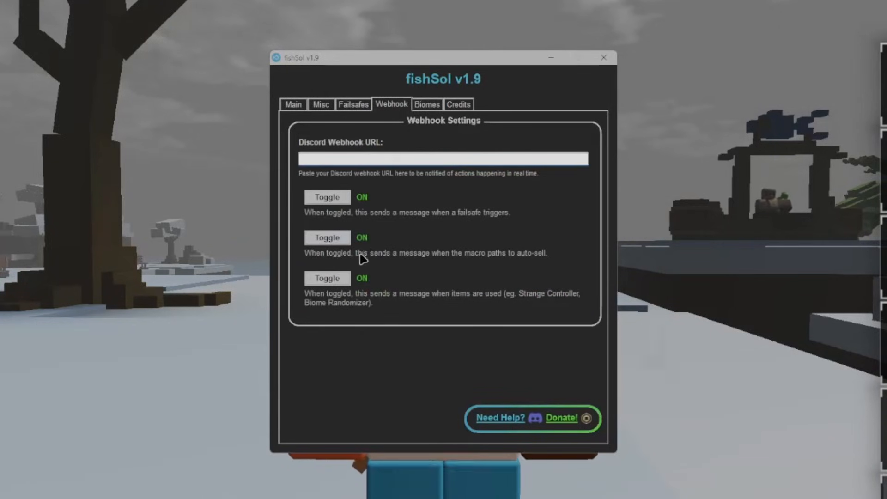
pyautogui.moveTo(304, 302)
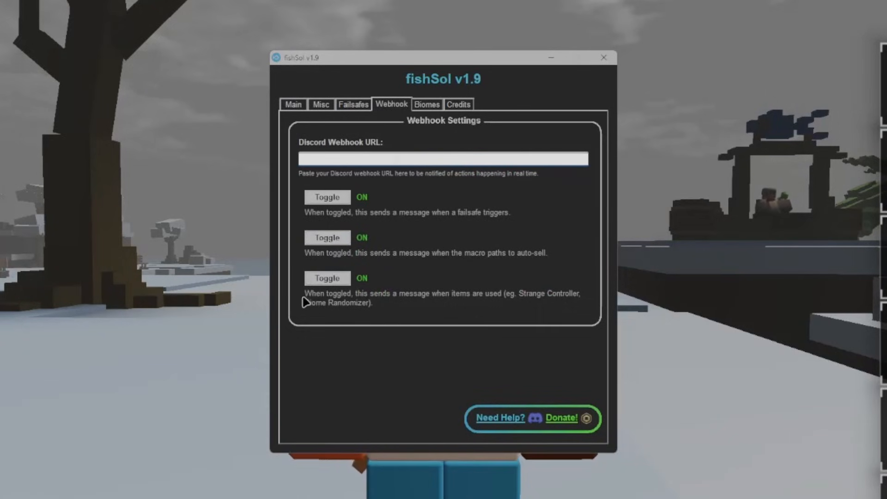
pyautogui.moveTo(327, 278)
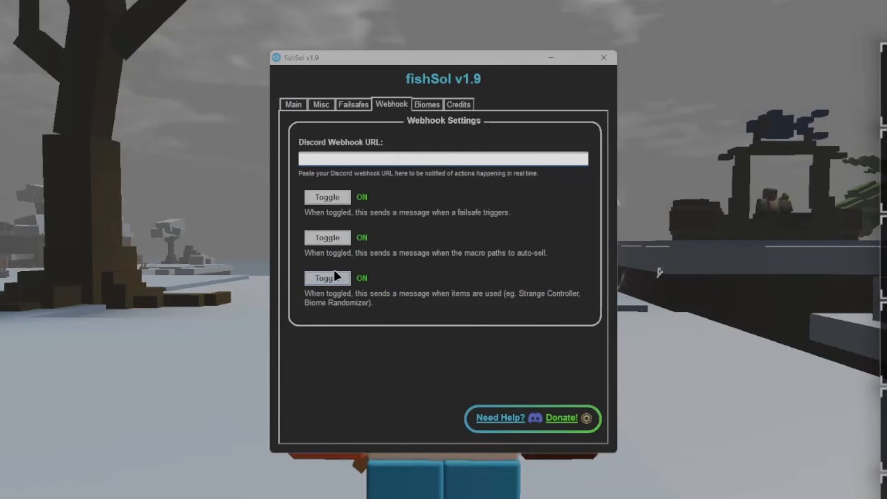
pyautogui.moveTo(363, 293)
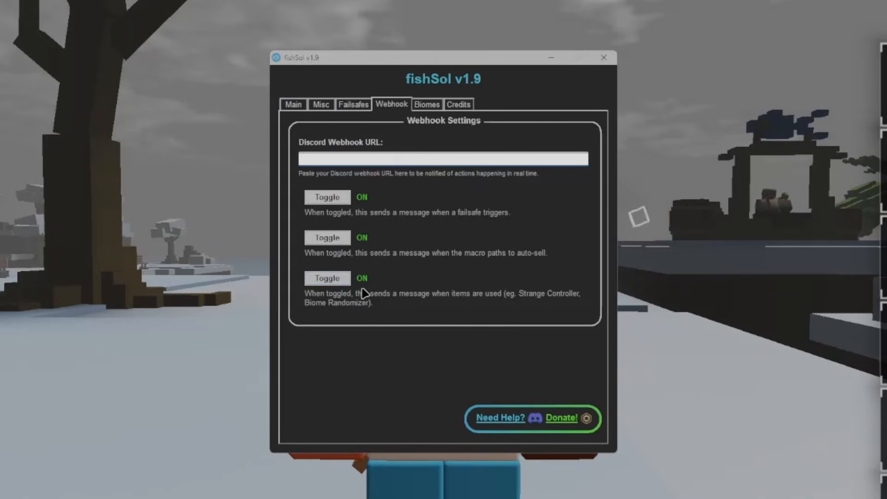
pyautogui.moveTo(364, 288)
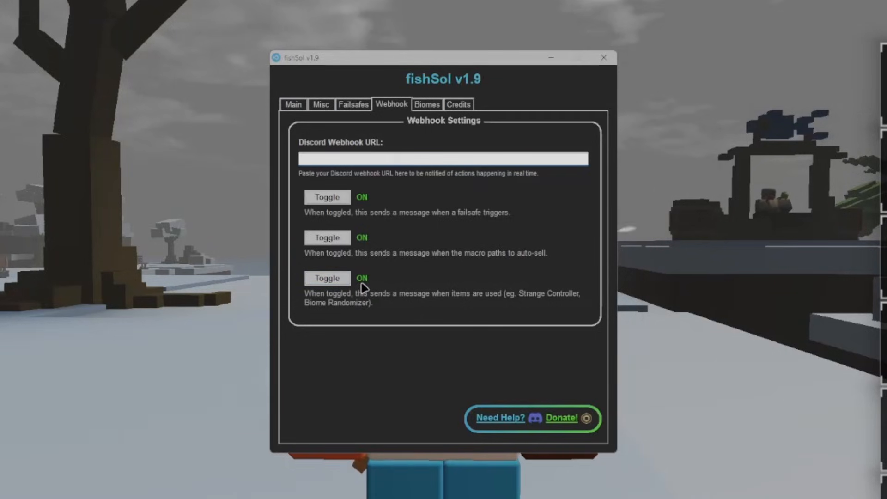
pyautogui.moveTo(392, 301)
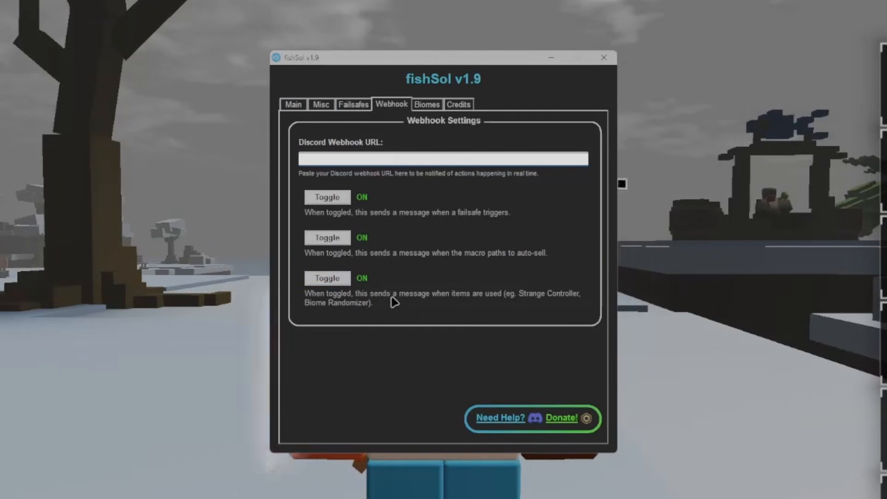
pyautogui.moveTo(387, 297)
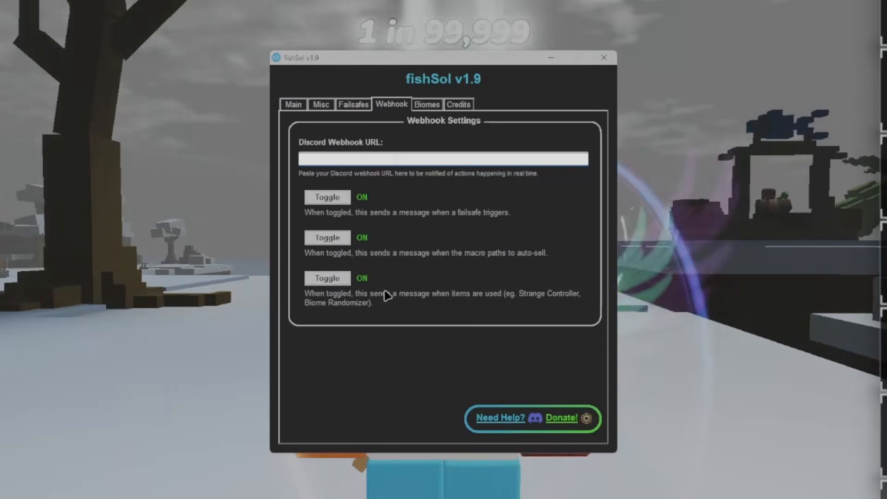
# Review the Biomes page: private server link filled in and all nine biomes checked for notifications.
pyautogui.click(427, 104)
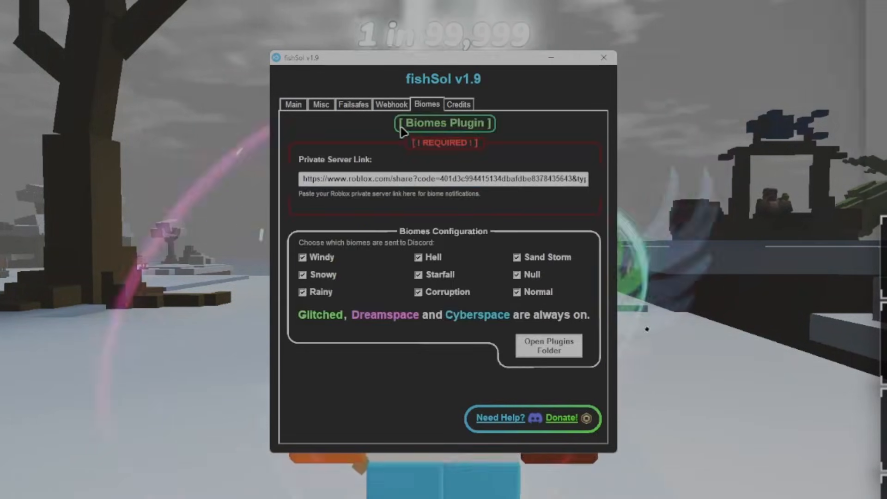
pyautogui.doubleClick(313, 178)
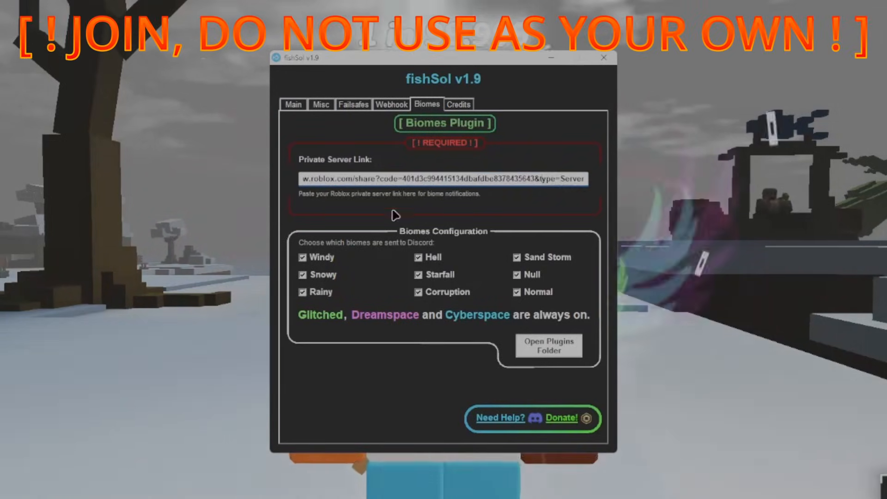
pyautogui.moveTo(367, 270)
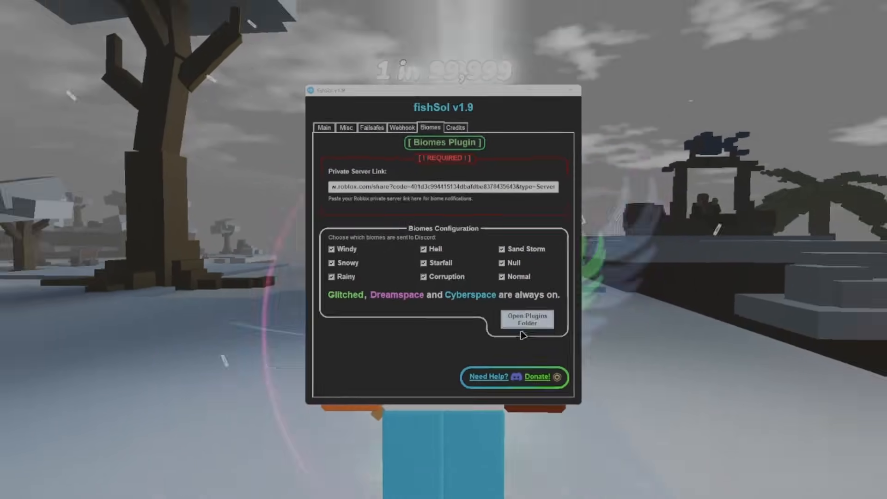
pyautogui.click(527, 319)
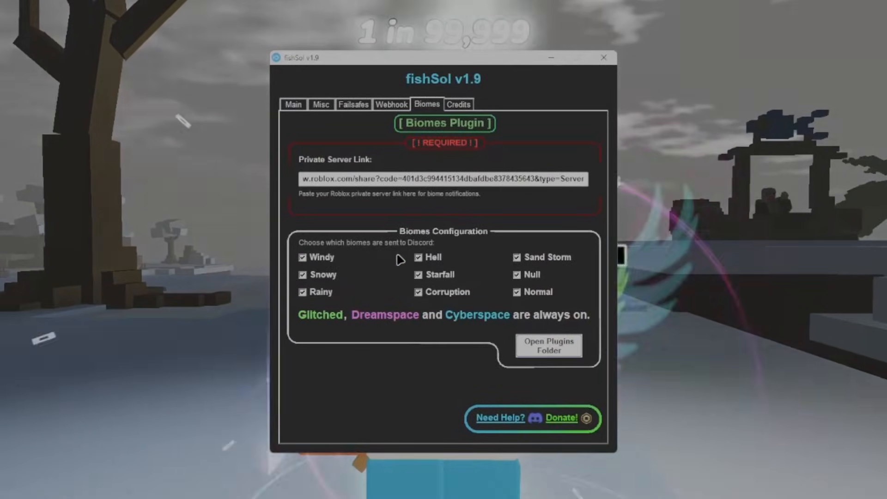
# Review the Credits page, scrolling through the development team and donator thank-you list.
pyautogui.click(458, 104)
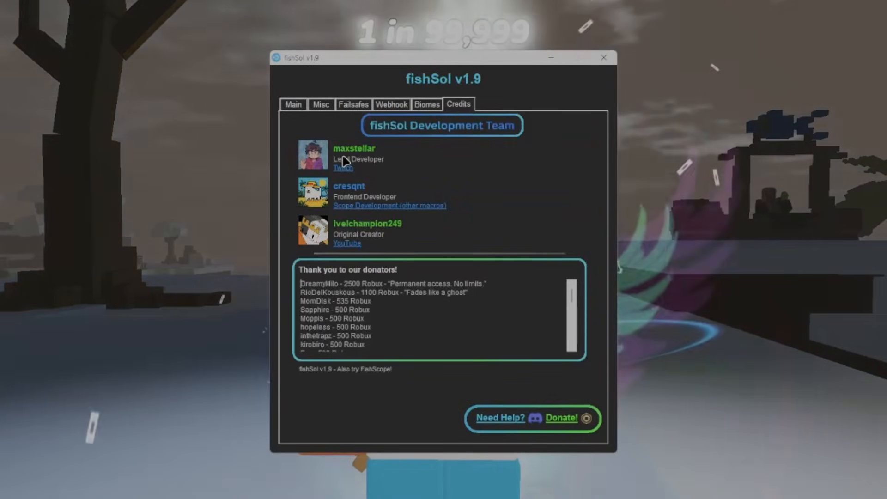
pyautogui.moveTo(346, 232)
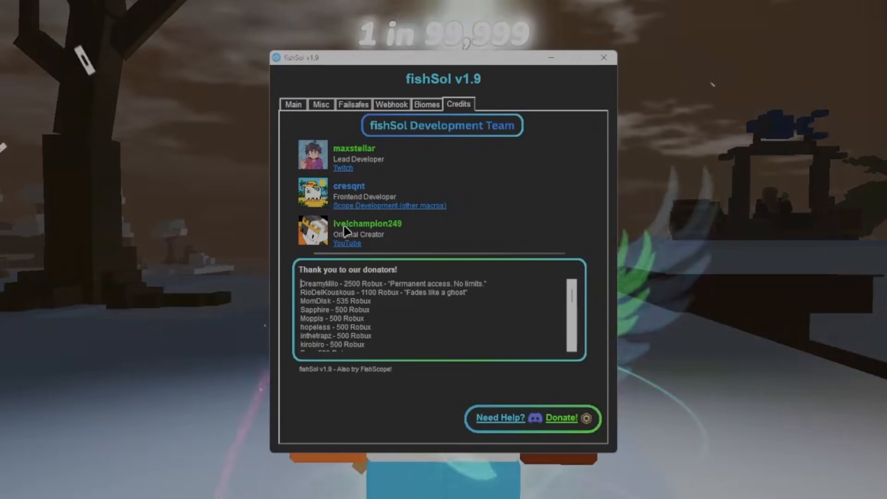
pyautogui.scroll(-3)
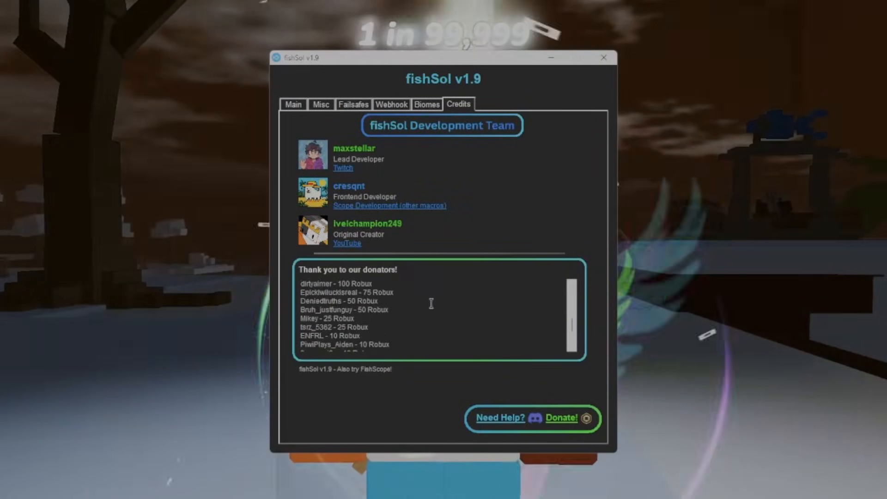
pyautogui.scroll(3)
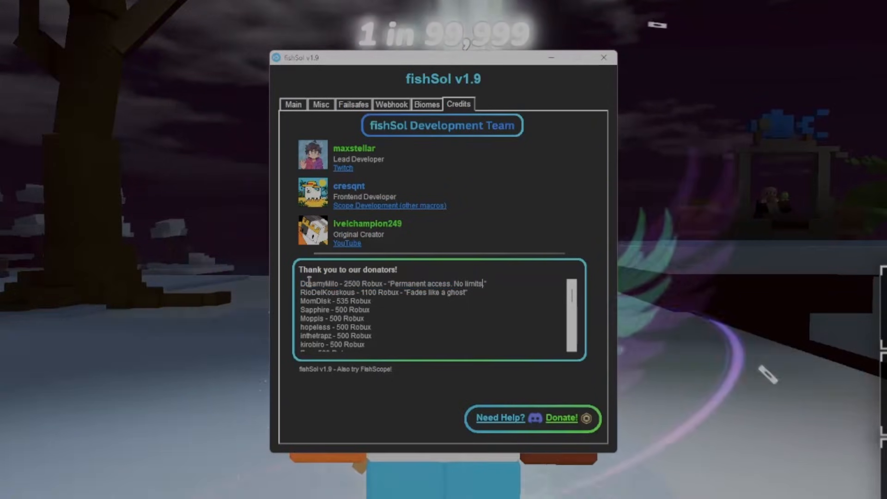
pyautogui.doubleClick(390, 284)
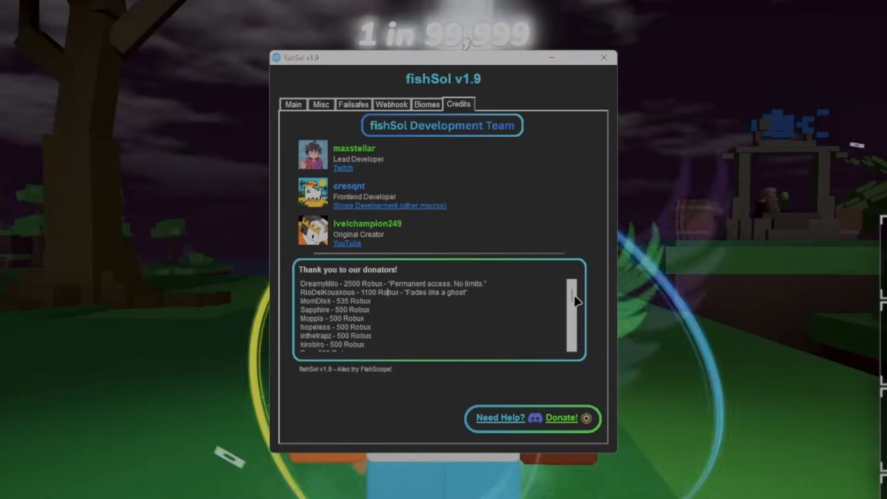
pyautogui.scroll(-3)
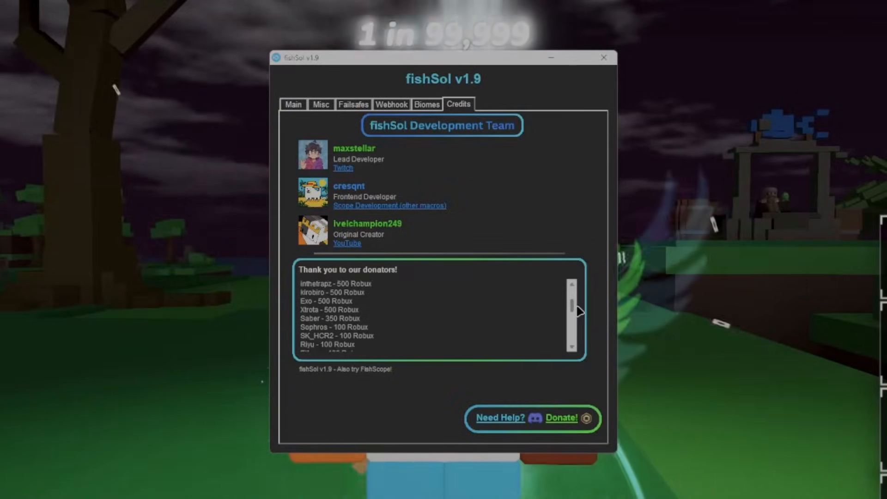
pyautogui.scroll(-3)
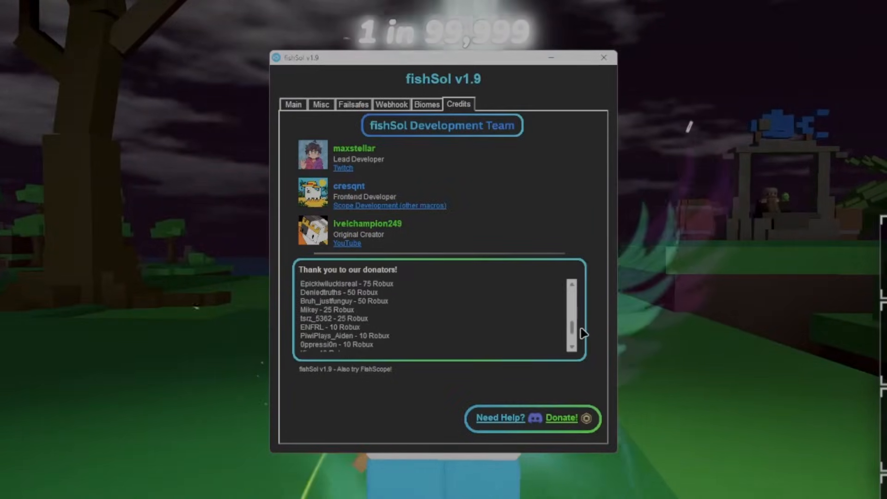